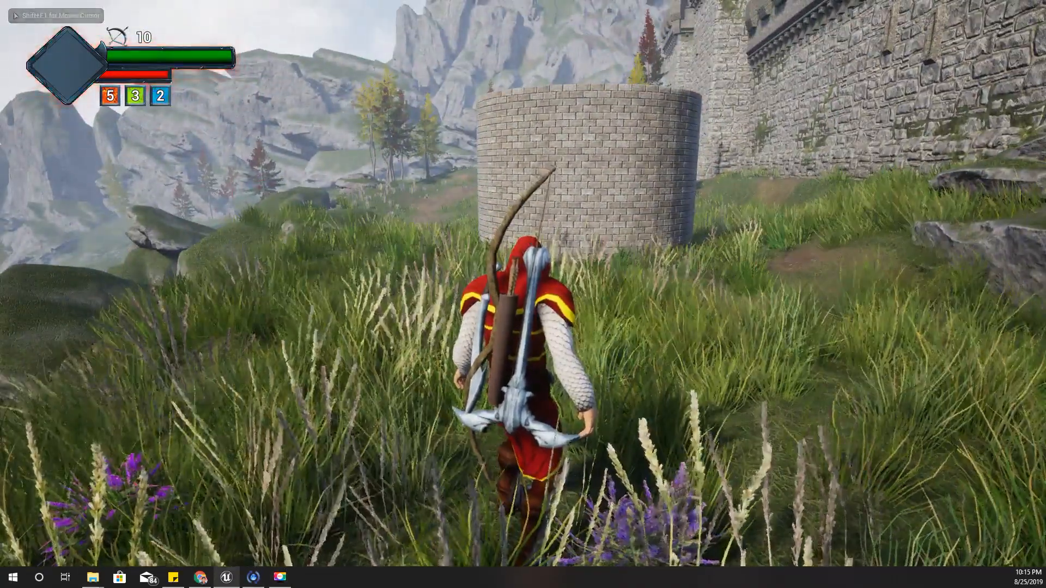
- Walk the archer through the grass toward the brick tower
{"action": "key", "text": "w"}
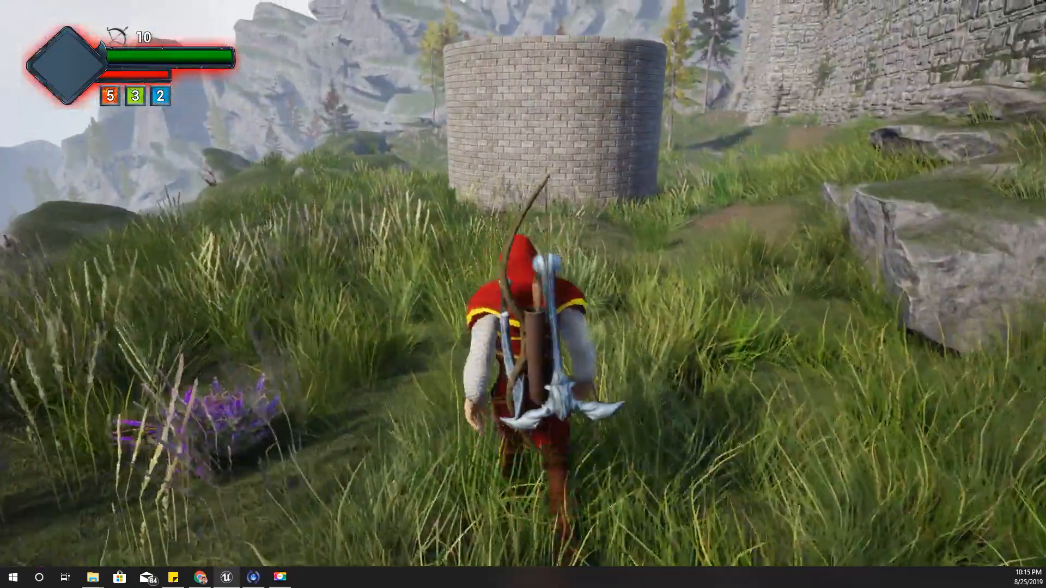
{"action": "key", "text": "w"}
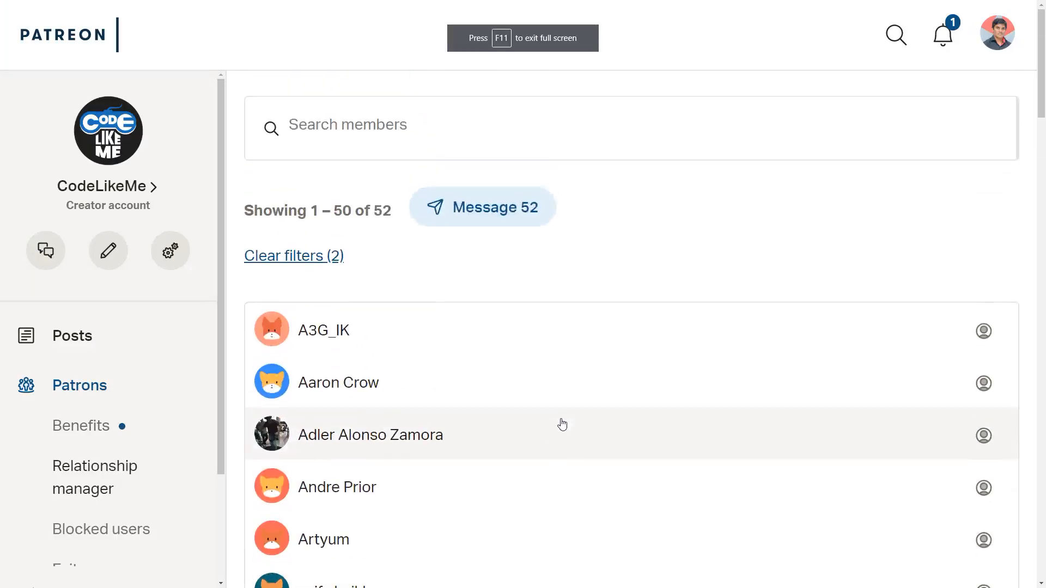
{"action": "scroll", "scroll_direction": "down", "scroll_amount": 3}
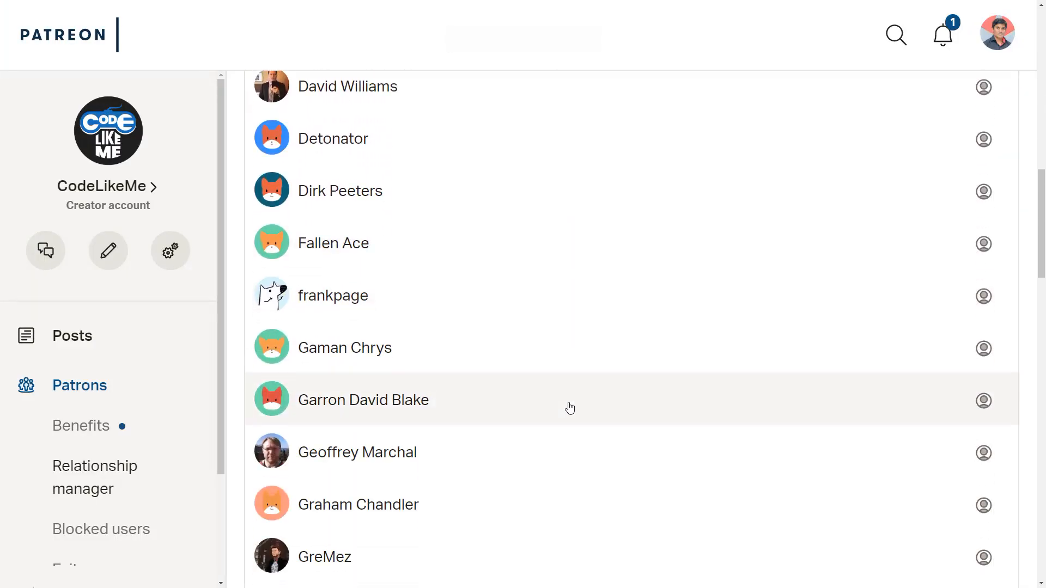
{"action": "scroll", "scroll_direction": "down", "scroll_amount": 3}
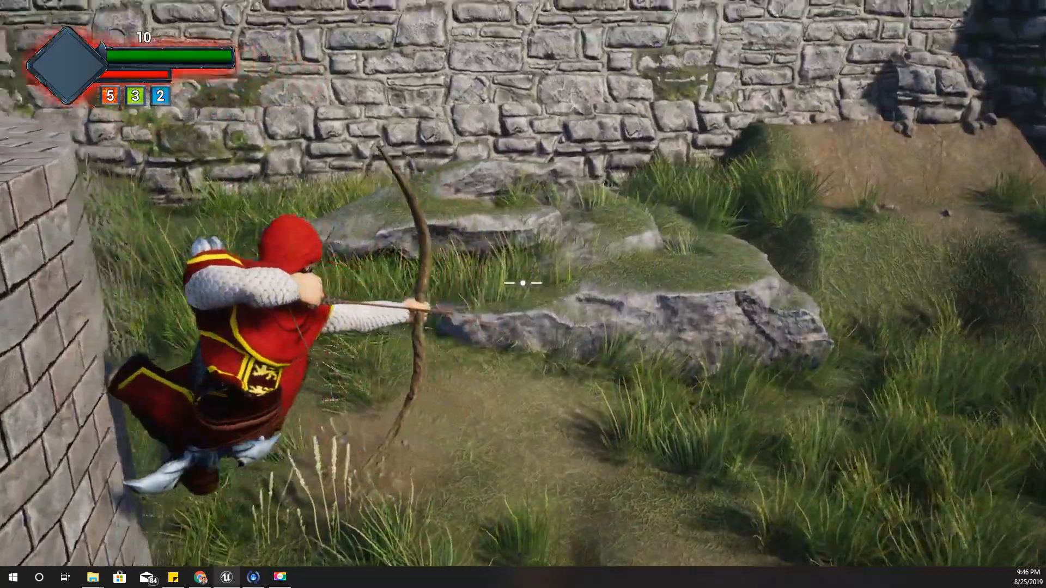
{"action": "mouse_move", "coordinate": [523, 294]}
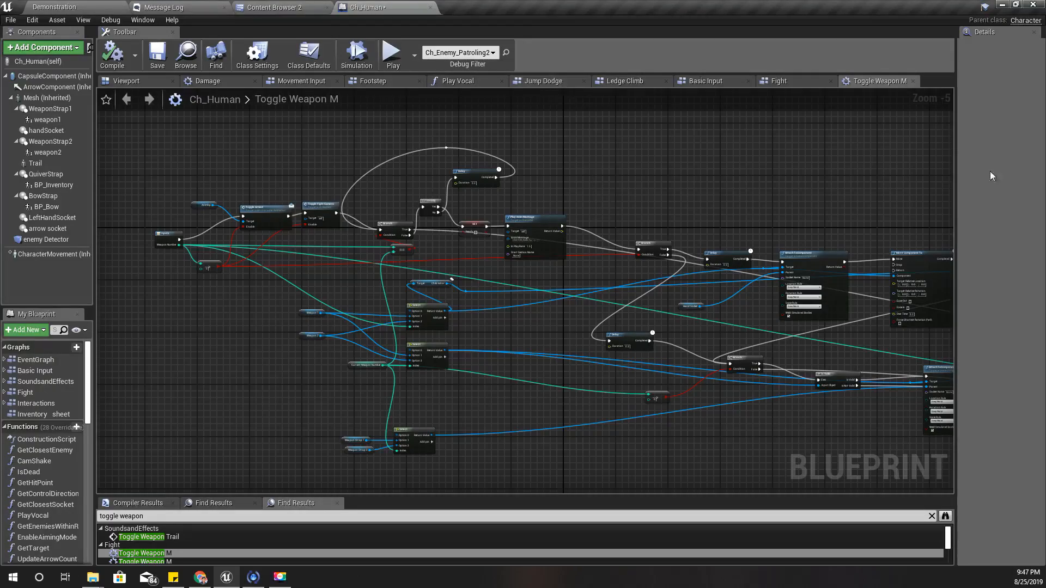
- Close the other graph tabs and open Basic Input, scrolling down to MovementState
{"action": "right_click", "coordinate": [126, 81]}
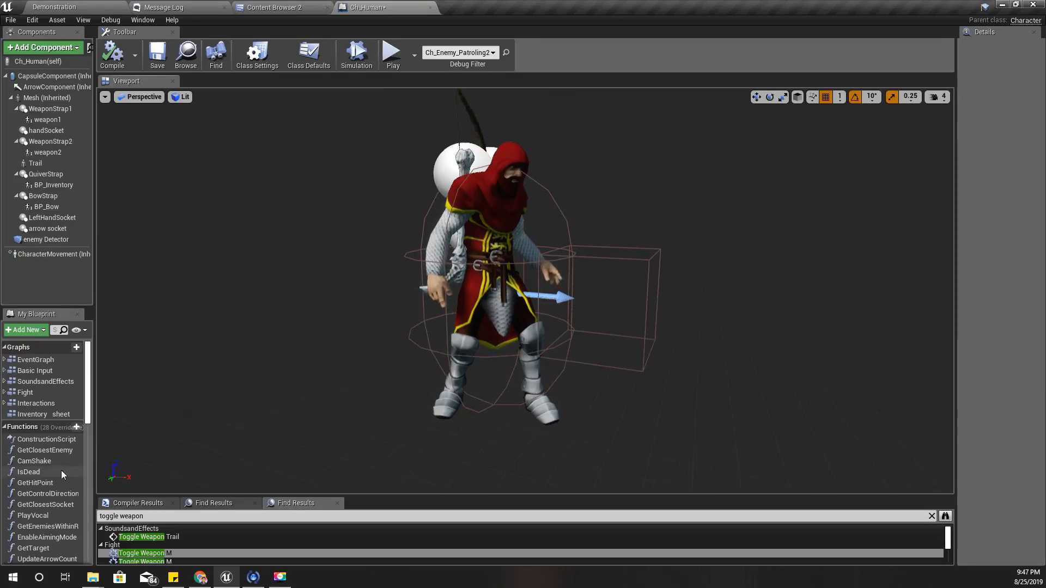
{"action": "double_click", "coordinate": [36, 371]}
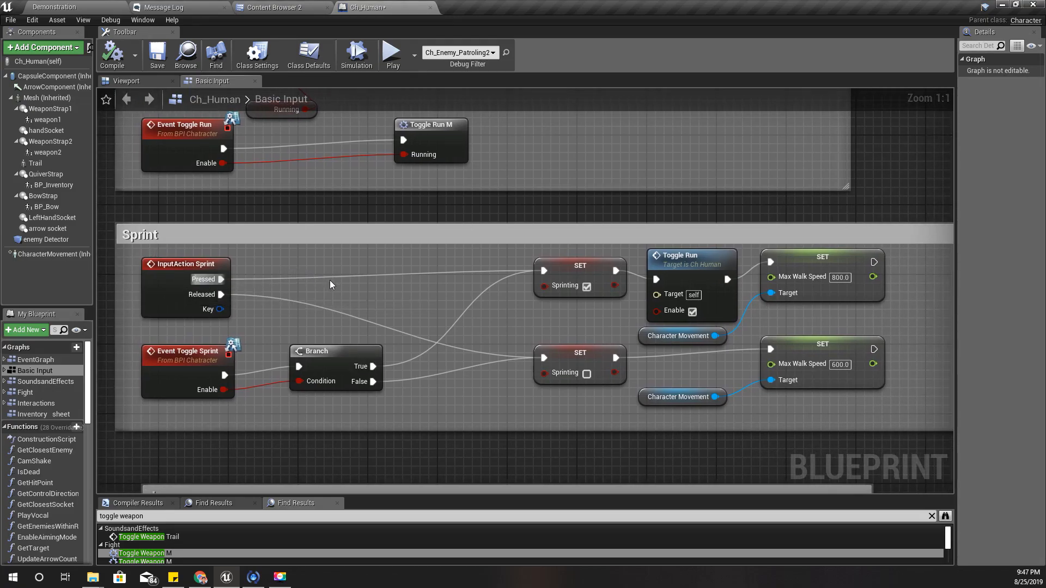
{"action": "mouse_move", "coordinate": [222, 279]}
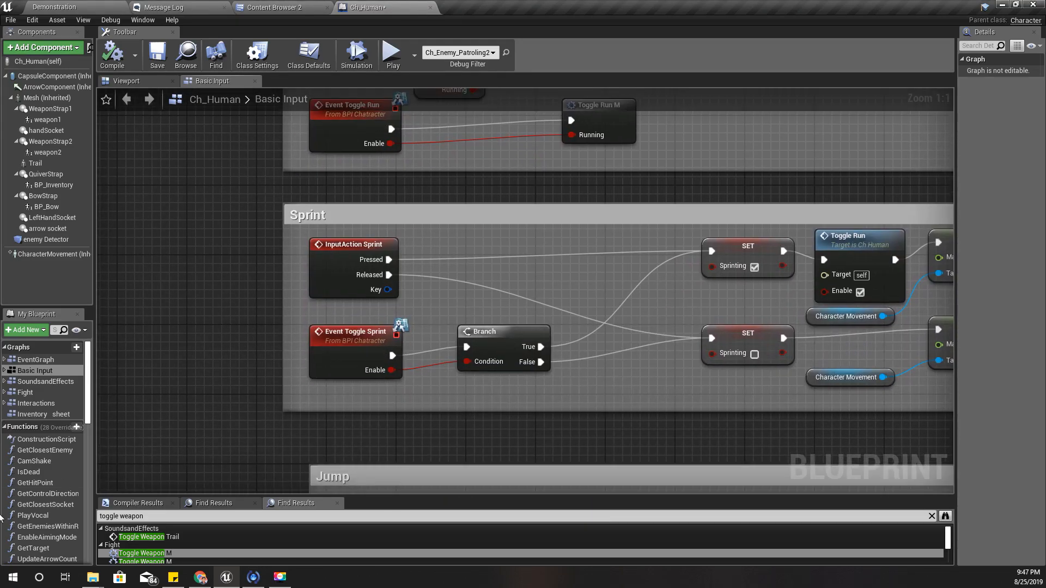
{"action": "scroll", "scroll_direction": "down", "scroll_amount": 3}
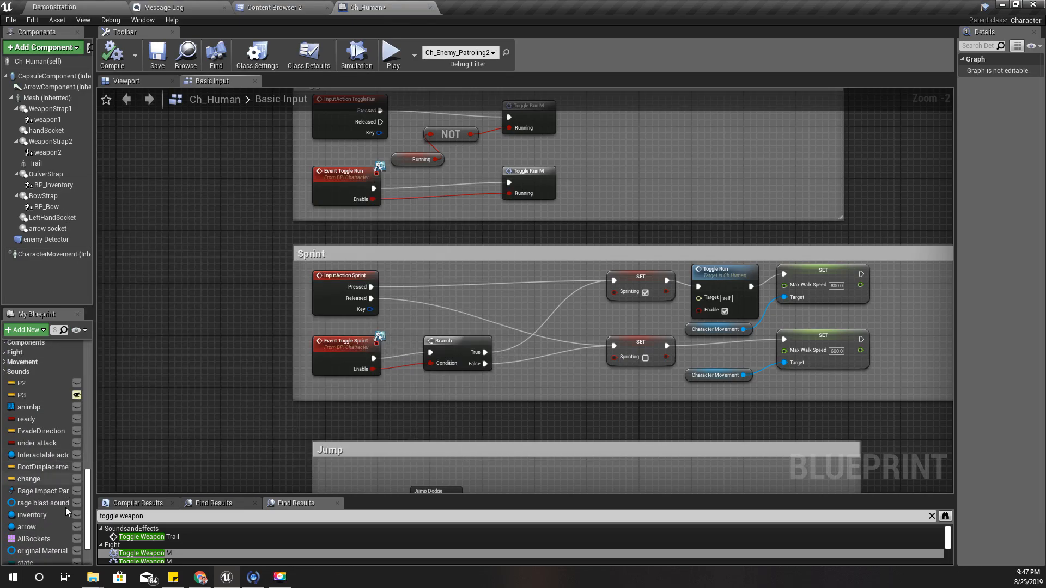
{"action": "scroll", "scroll_direction": "down", "scroll_amount": 3}
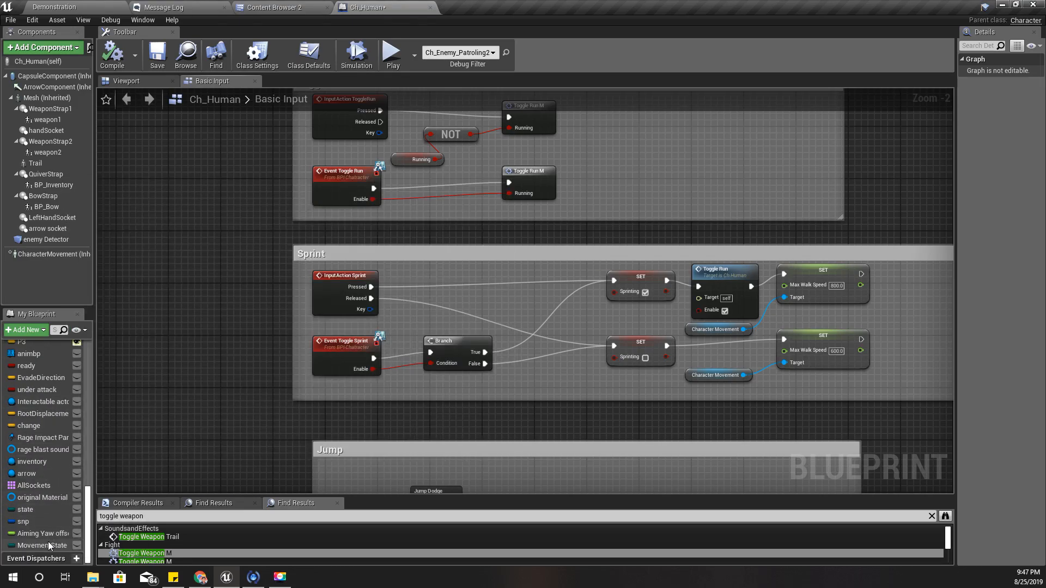
- Feed MovementState into Switch on MovementStates nodes, wiring Walking to the Sprinting SETs
{"action": "left_click", "coordinate": [43, 544]}
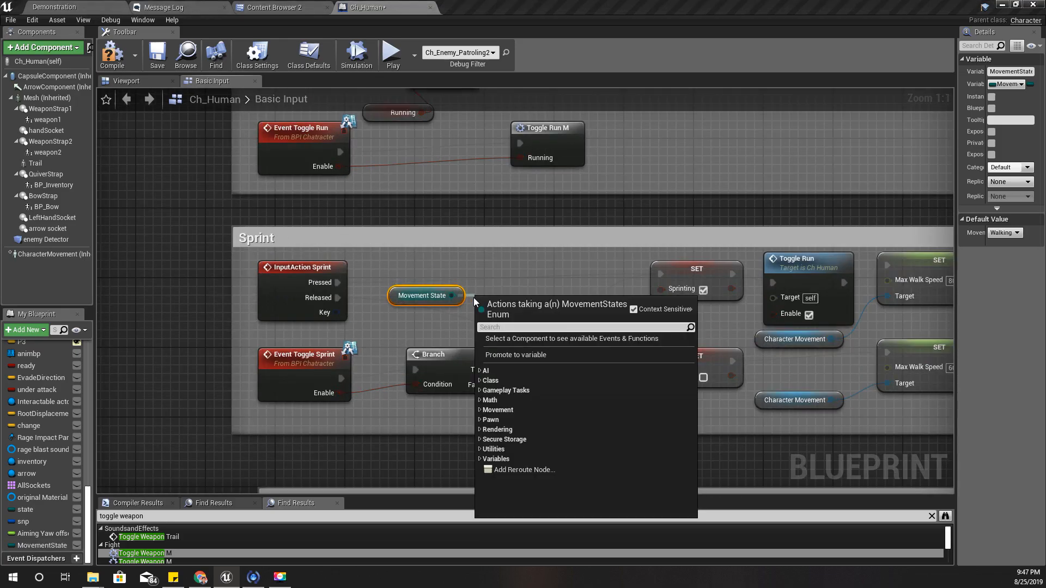
{"action": "type", "text": "switch"}
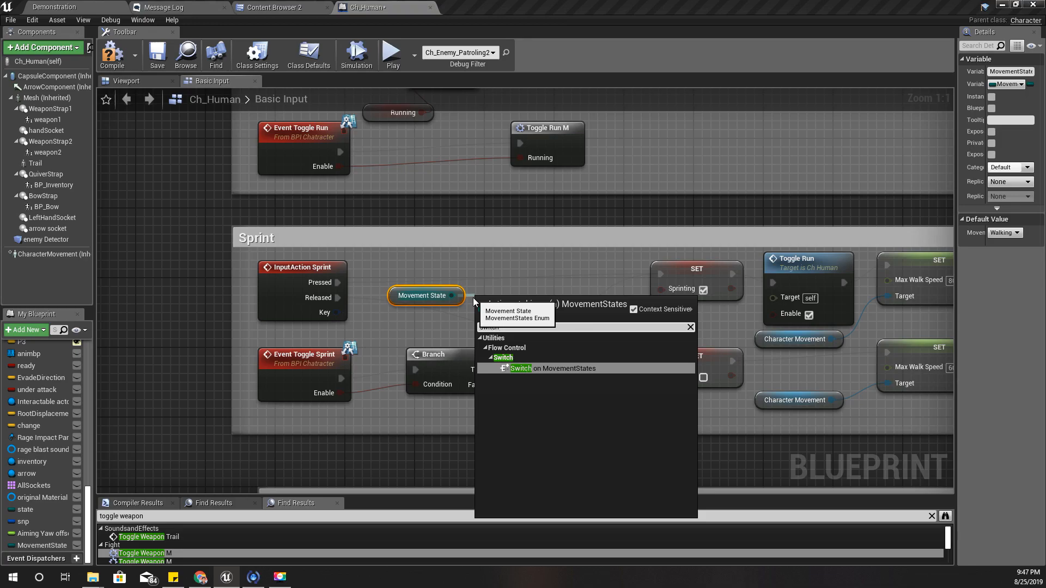
{"action": "left_click", "coordinate": [552, 368]}
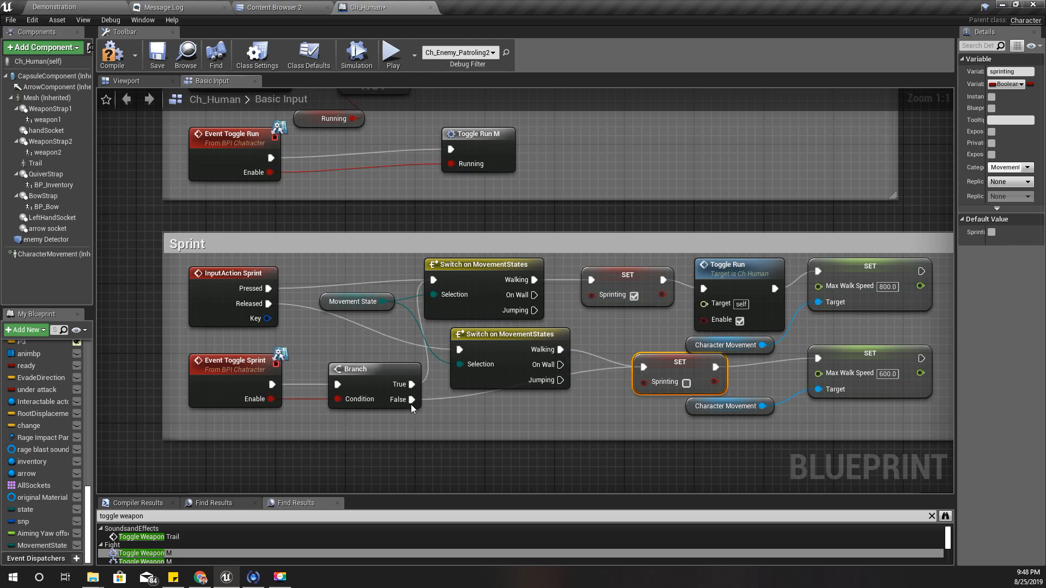
{"action": "mouse_move", "coordinate": [613, 408]}
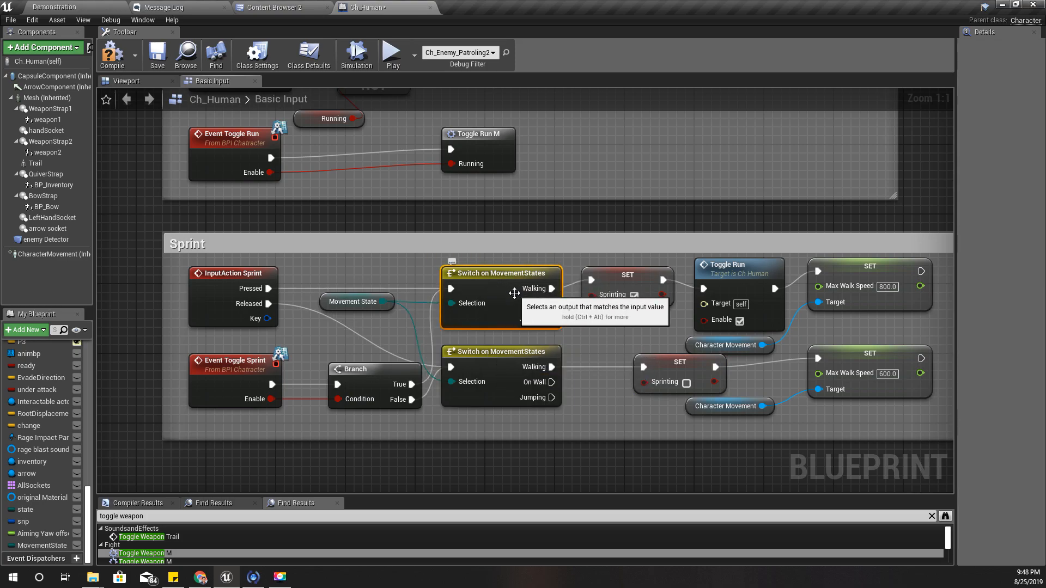
{"action": "scroll", "scroll_direction": "down", "scroll_amount": 3}
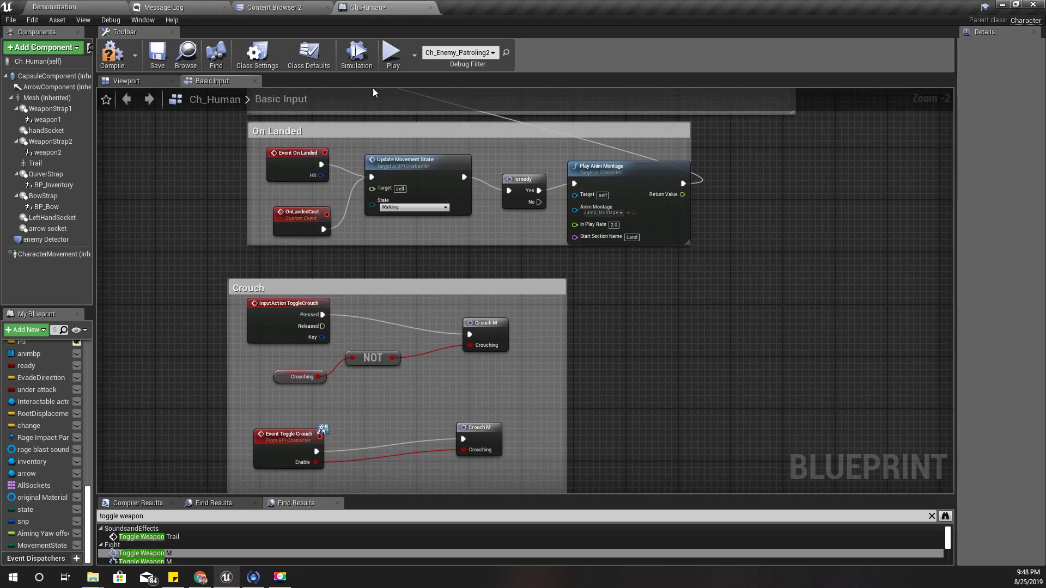
- Route each Crouch path through a MovementState switch whose Walking output fires Crouch M
{"action": "scroll", "scroll_direction": "up", "scroll_amount": 3}
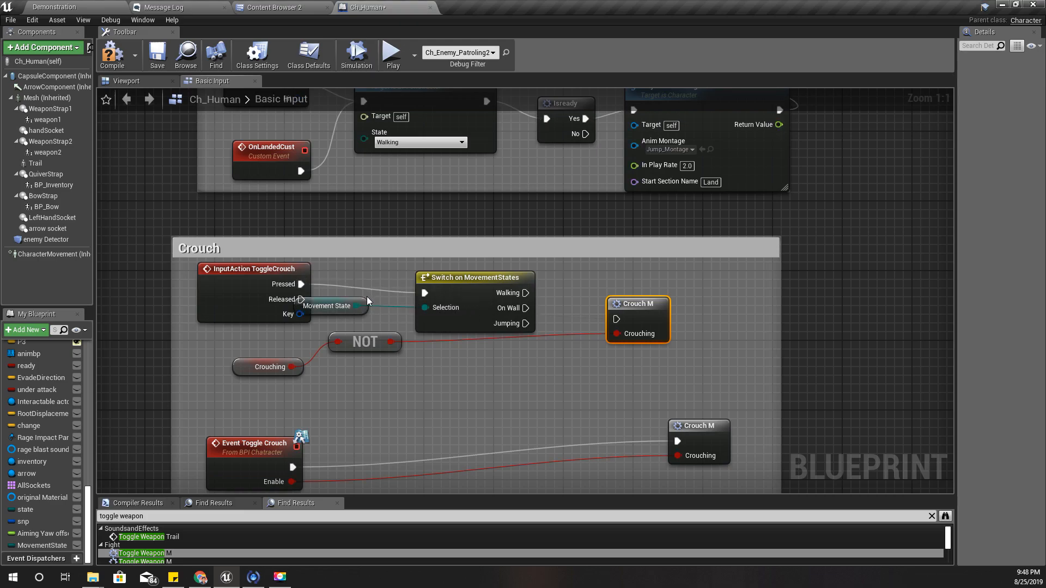
{"action": "left_click", "coordinate": [325, 314]}
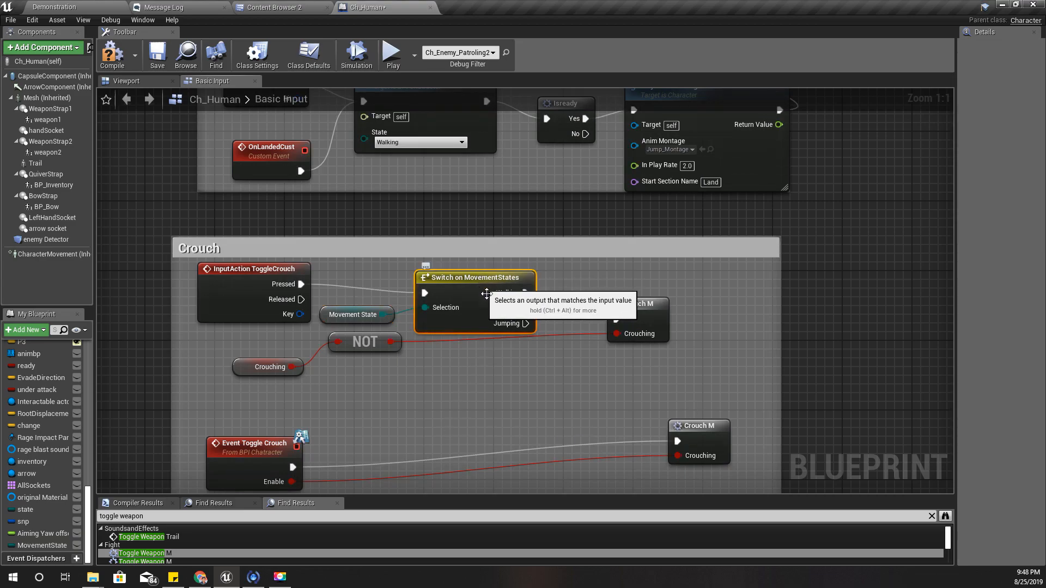
{"action": "mouse_move", "coordinate": [505, 336]}
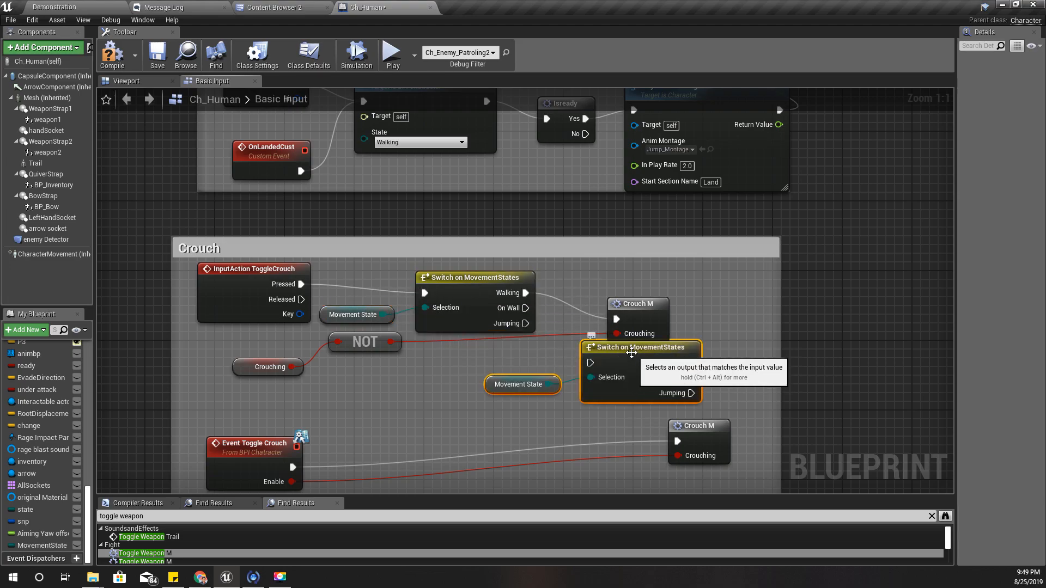
{"action": "scroll", "scroll_direction": "down", "scroll_amount": 3}
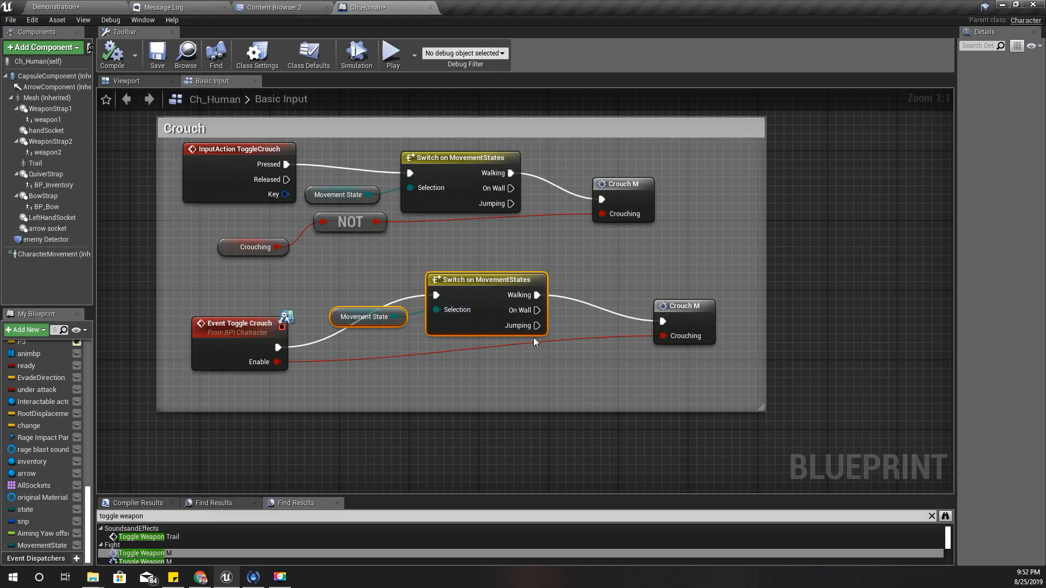
{"action": "mouse_move", "coordinate": [433, 171]}
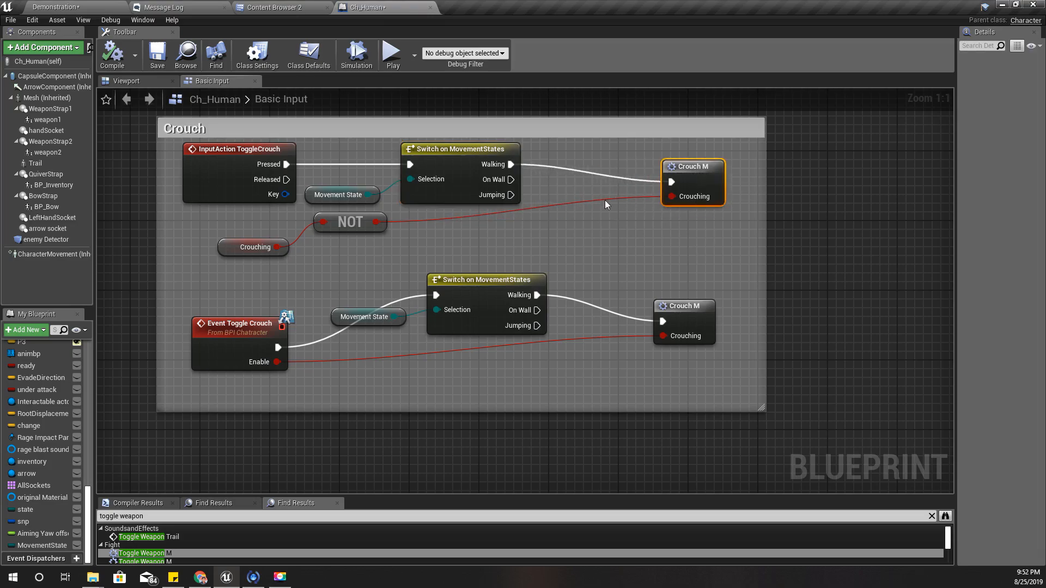
{"action": "mouse_move", "coordinate": [514, 179]}
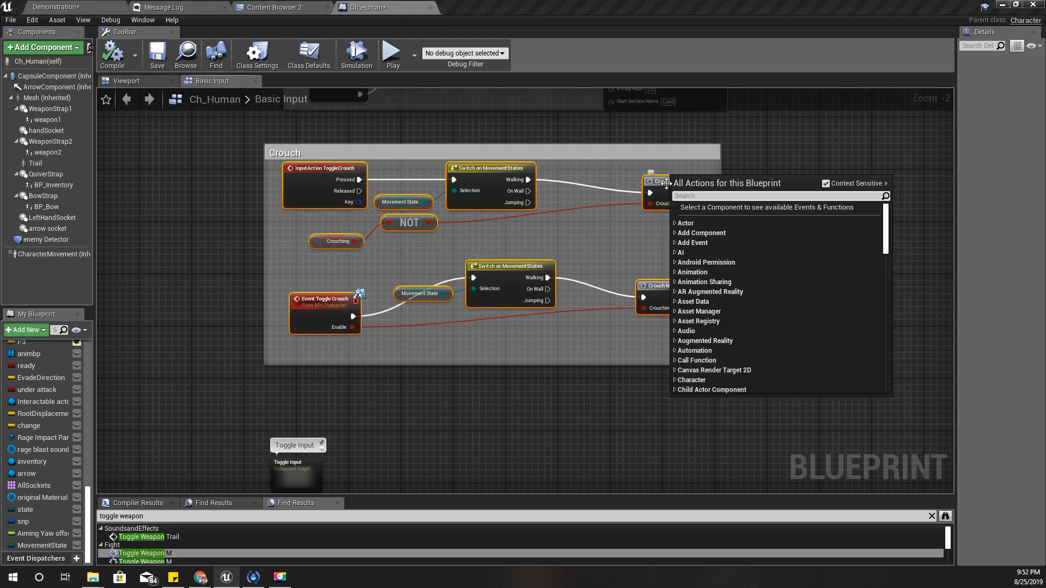
- Collapse the selected Crouch nodes into one graph named Crouching And Let Go
{"action": "right_click", "coordinate": [663, 181]}
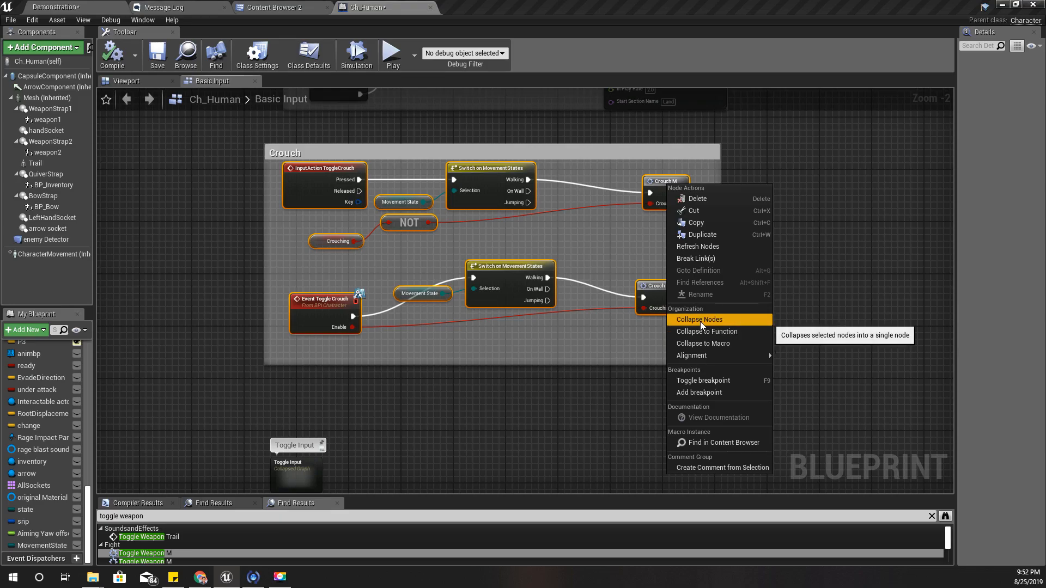
{"action": "left_click", "coordinate": [698, 320]}
{"action": "type", "text": "Crouching And Let Go"}
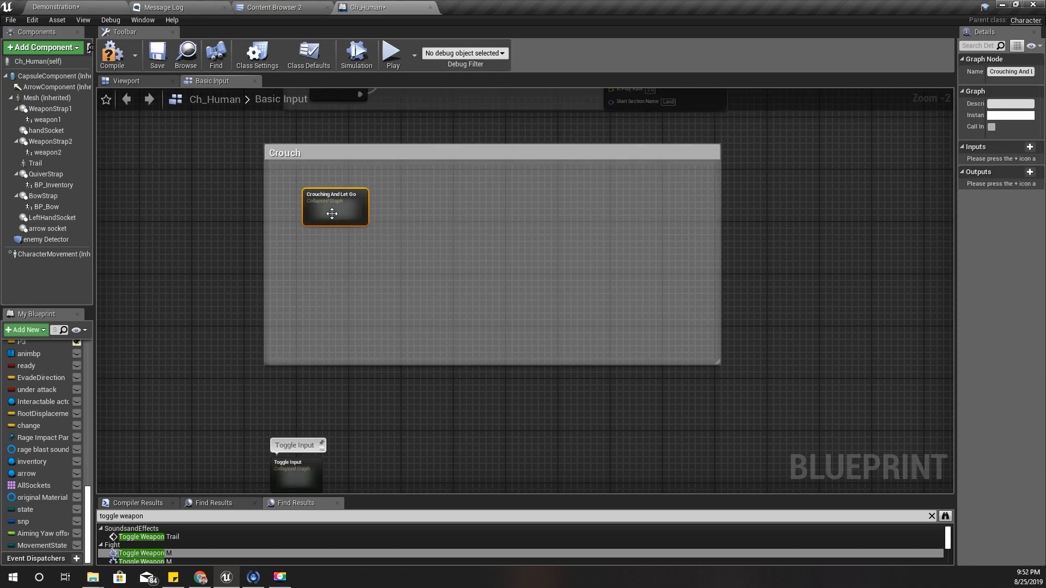
- In Crouching And Let Go, add an Update Movement State call on On Wall
{"action": "double_click", "coordinate": [333, 207]}
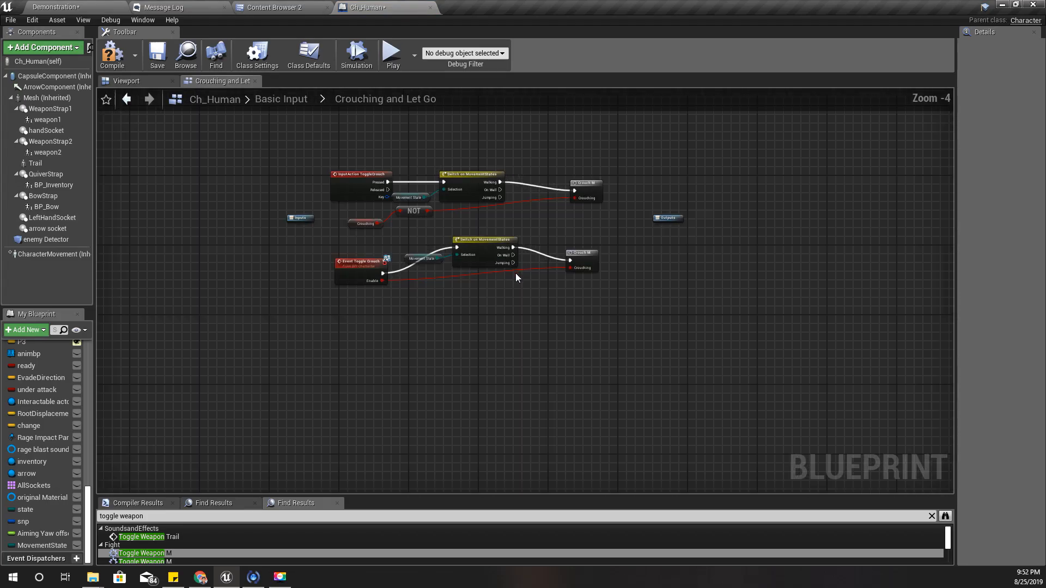
{"action": "mouse_move", "coordinate": [473, 240]}
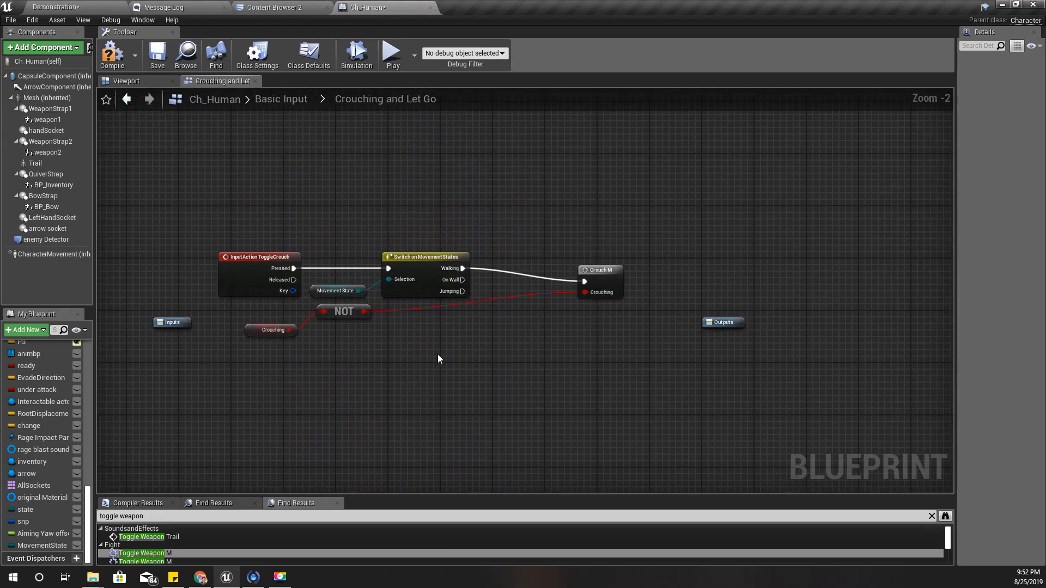
{"action": "mouse_move", "coordinate": [319, 290]}
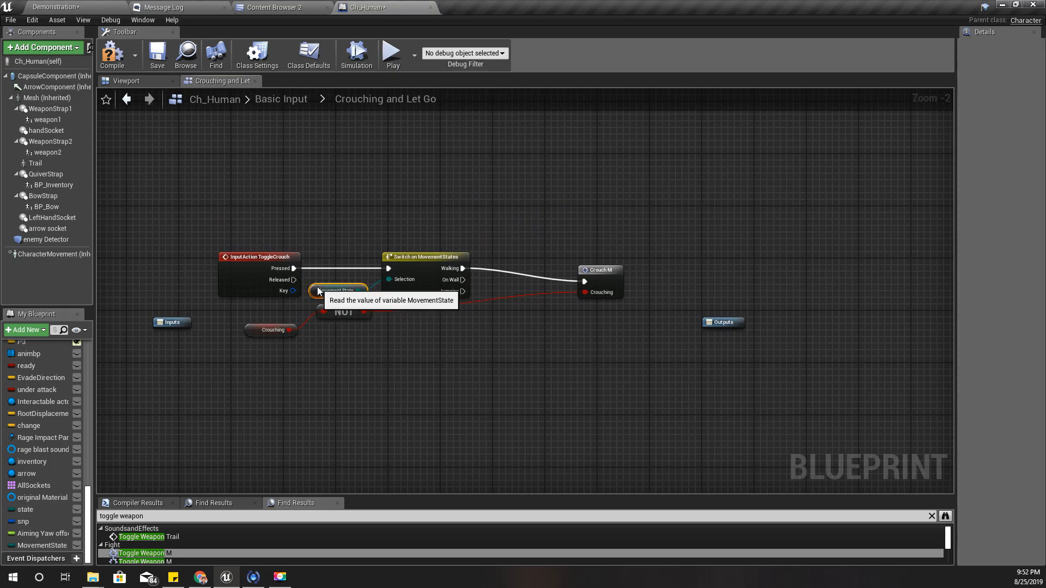
{"action": "left_click", "coordinate": [339, 290]}
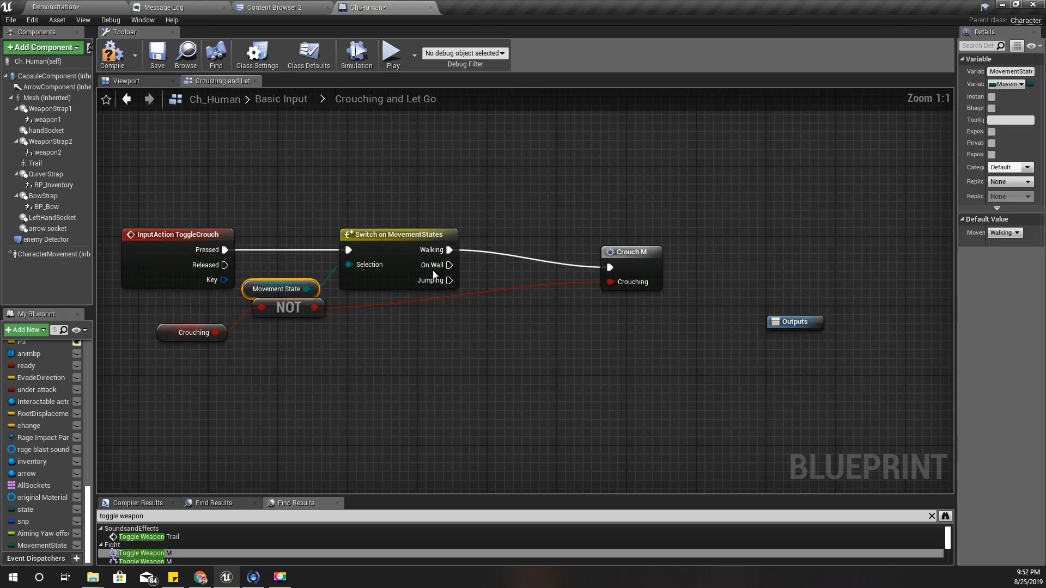
{"action": "mouse_move", "coordinate": [434, 265]}
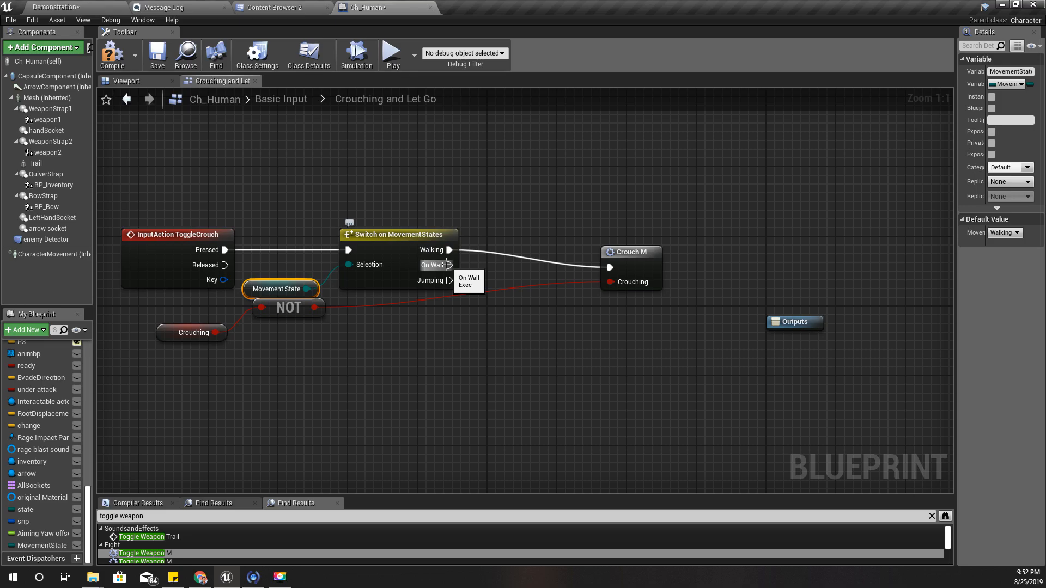
{"action": "mouse_move", "coordinate": [655, 374]}
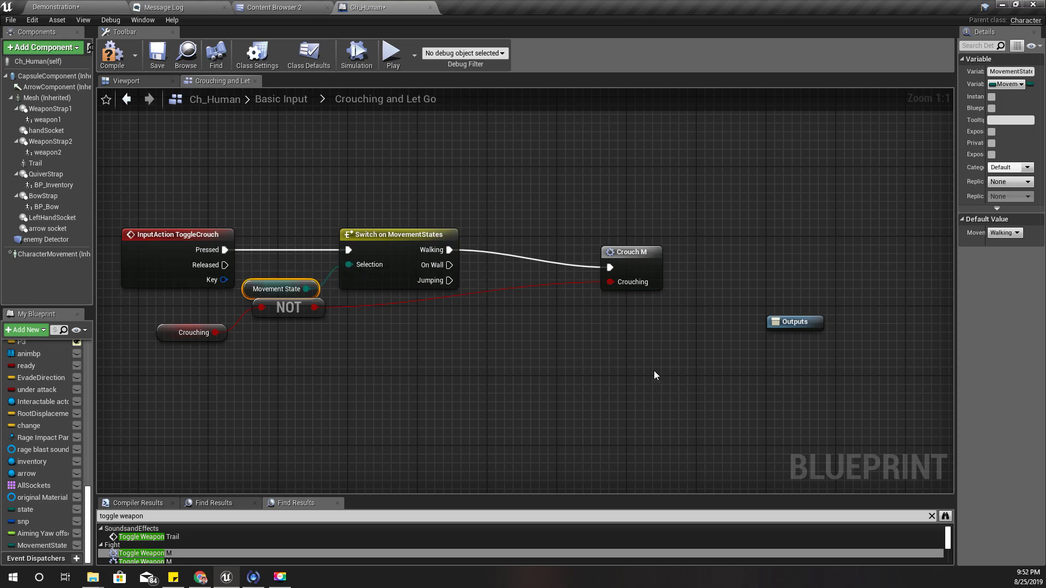
{"action": "mouse_move", "coordinate": [451, 265]}
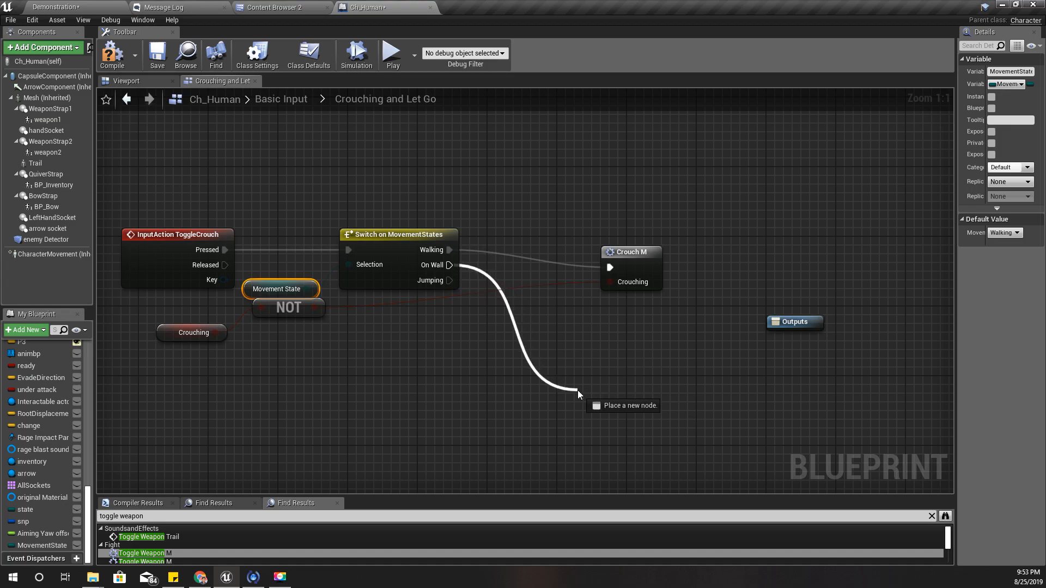
{"action": "left_click", "coordinate": [579, 393]}
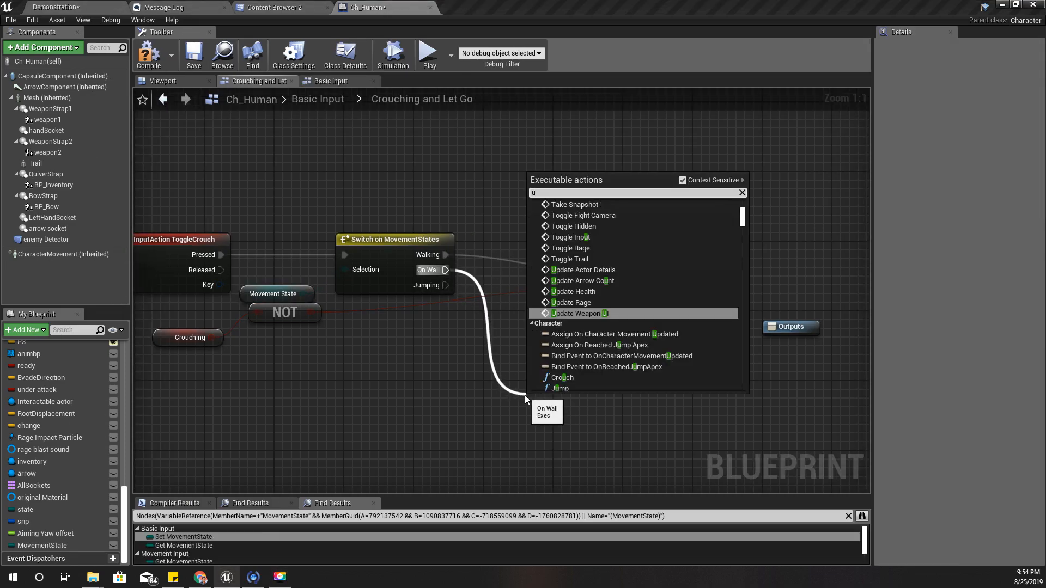
{"action": "type", "text": "update moveme"}
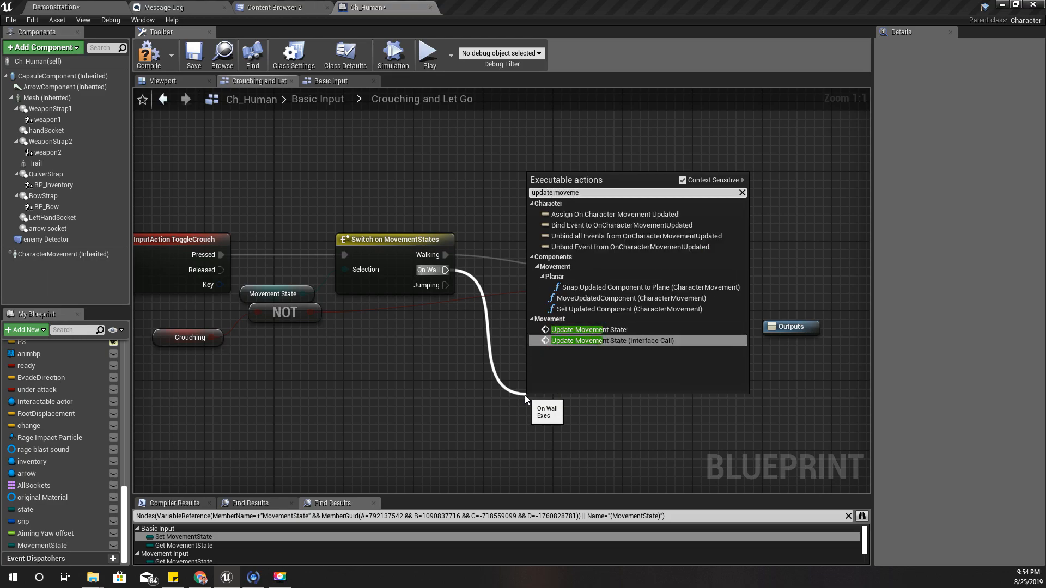
{"action": "left_click", "coordinate": [588, 329]}
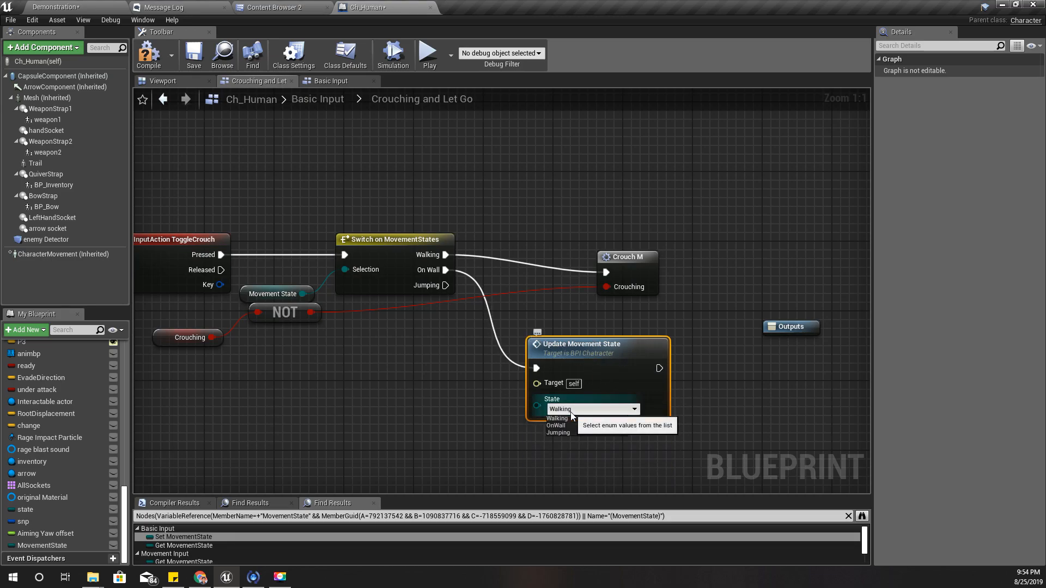
{"action": "mouse_move", "coordinate": [129, 374]}
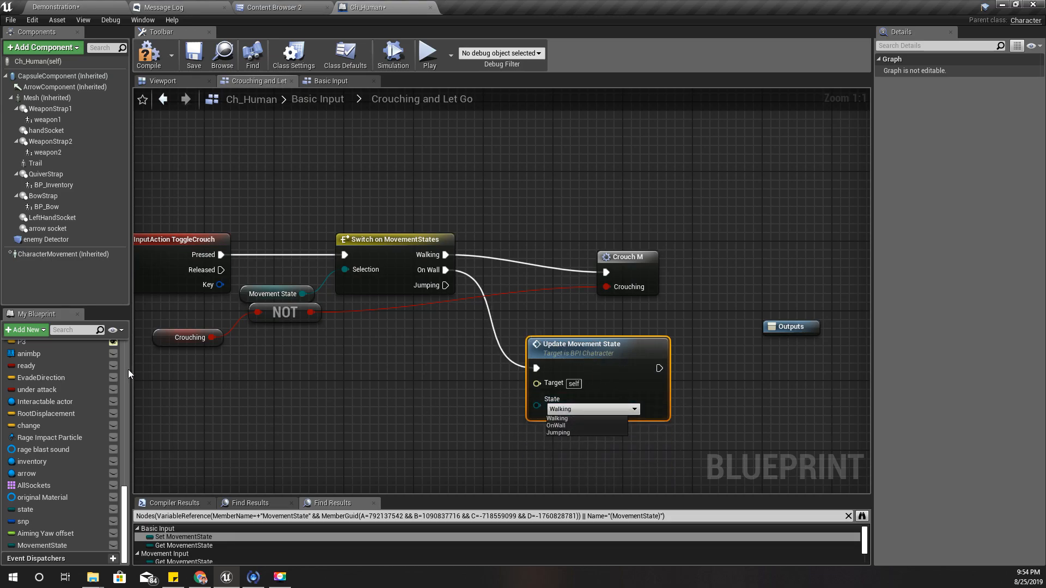
- Review the node's state options and inspect the MovementState variable's details
{"action": "left_click", "coordinate": [559, 418]}
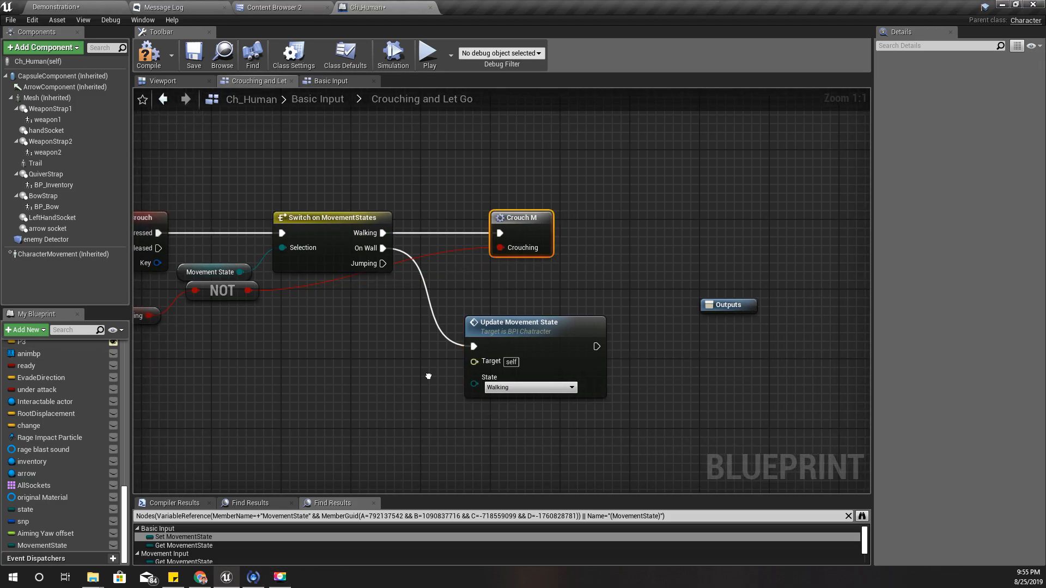
{"action": "left_click", "coordinate": [541, 393]}
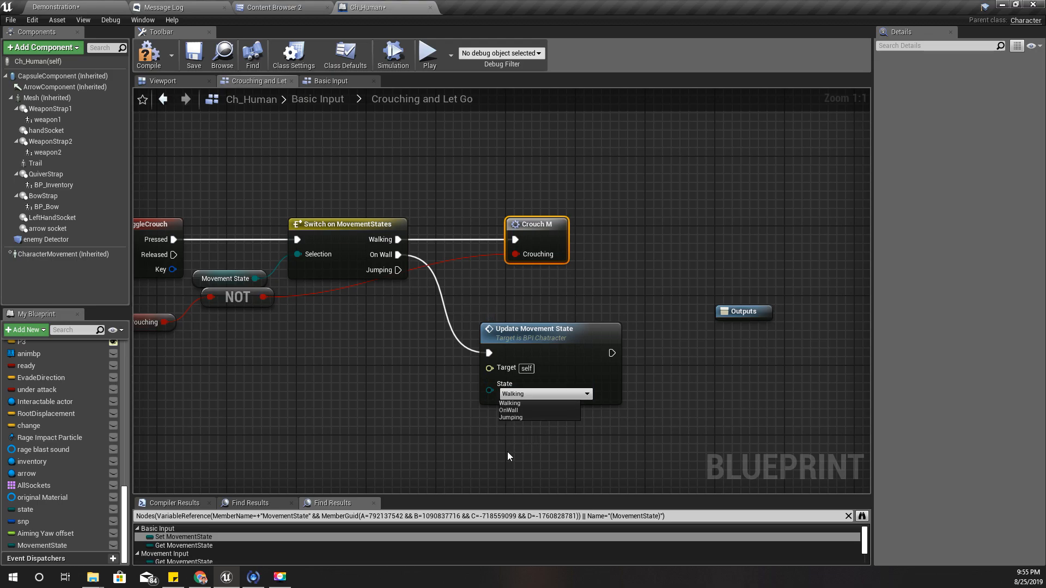
{"action": "mouse_move", "coordinate": [510, 436]}
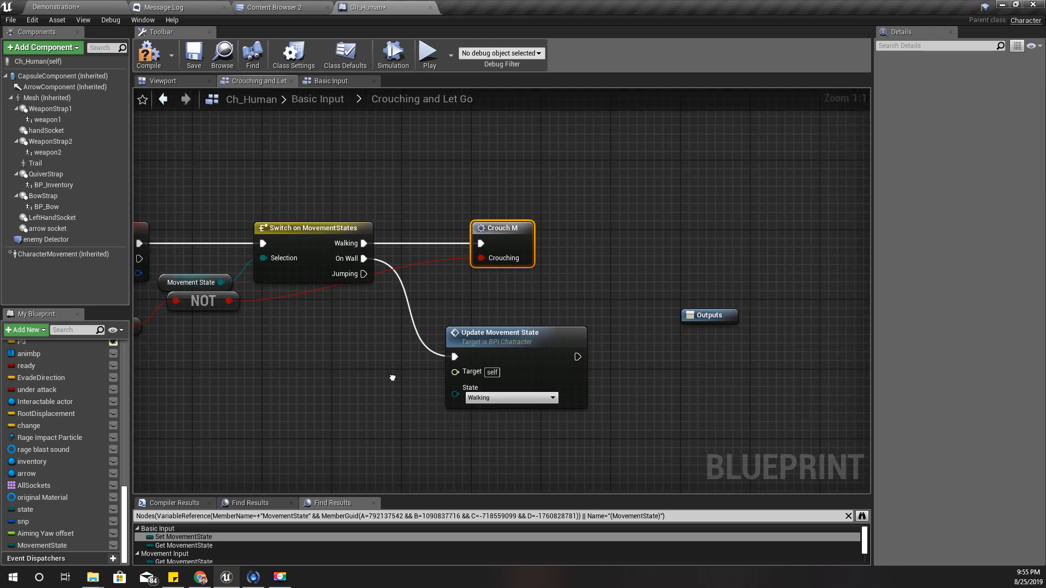
{"action": "left_click", "coordinate": [496, 332]}
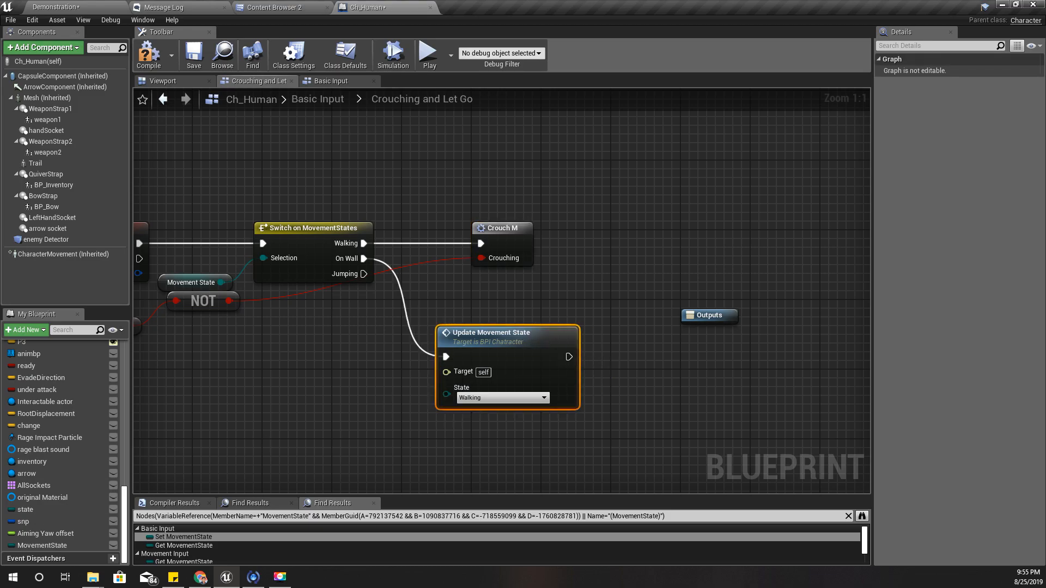
{"action": "scroll", "scroll_direction": "up", "scroll_amount": 3}
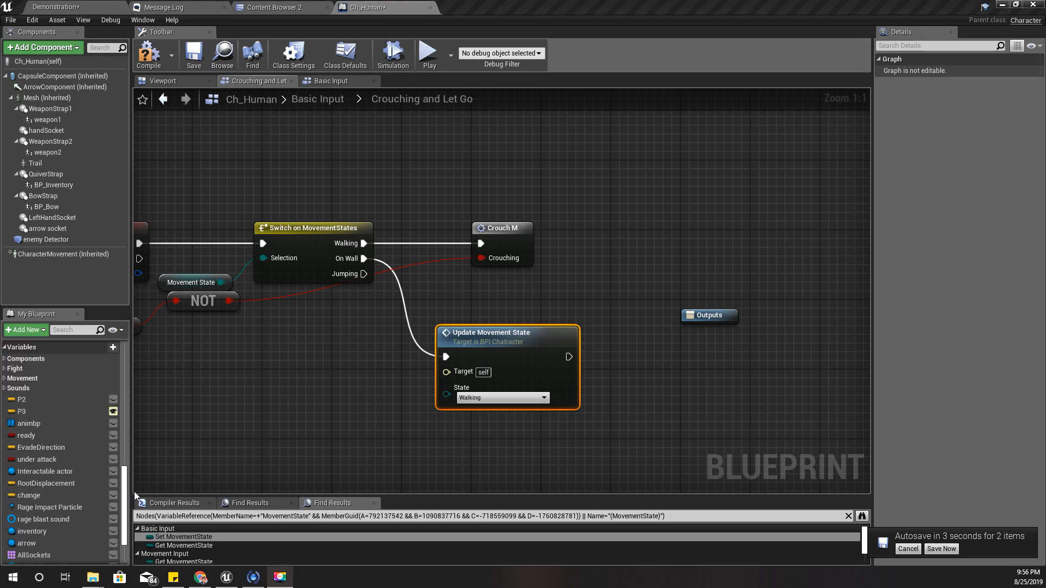
{"action": "scroll", "scroll_direction": "down", "scroll_amount": 3}
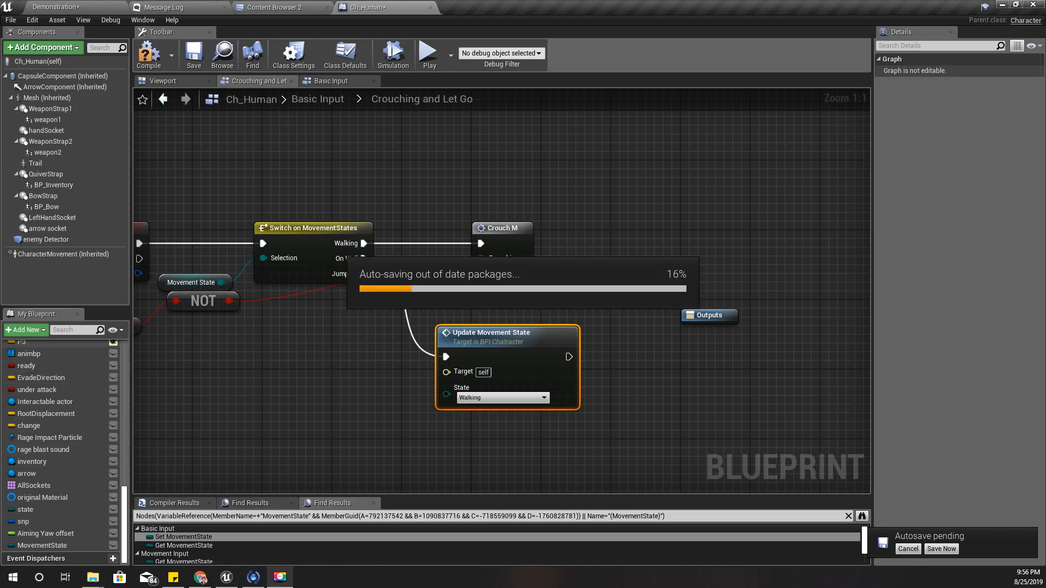
{"action": "left_click", "coordinate": [43, 544]}
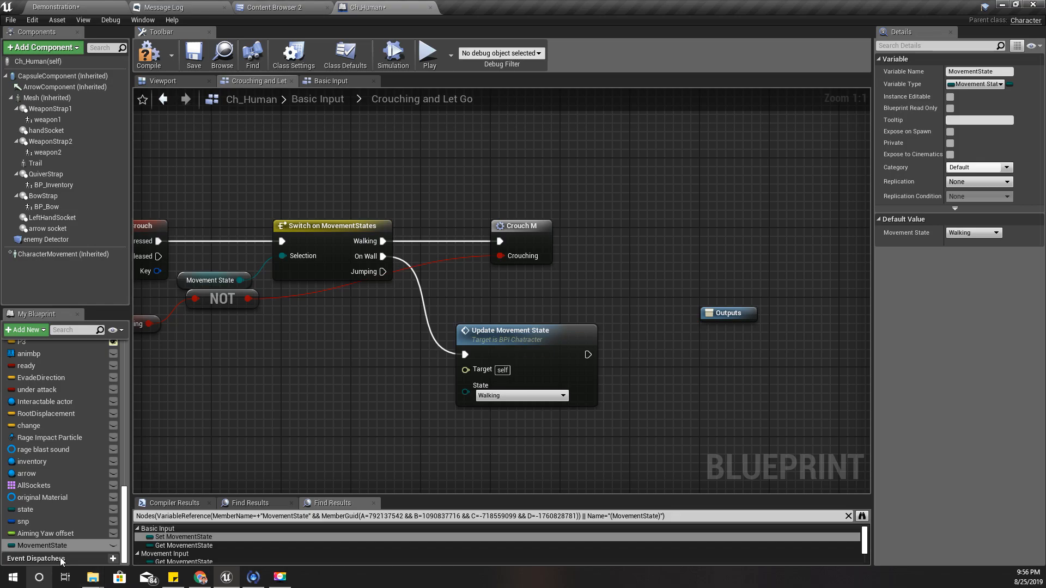
- Add a 'Falling' enumerator to BP > MovementStates and save the enumeration
{"action": "left_click", "coordinate": [275, 7]}
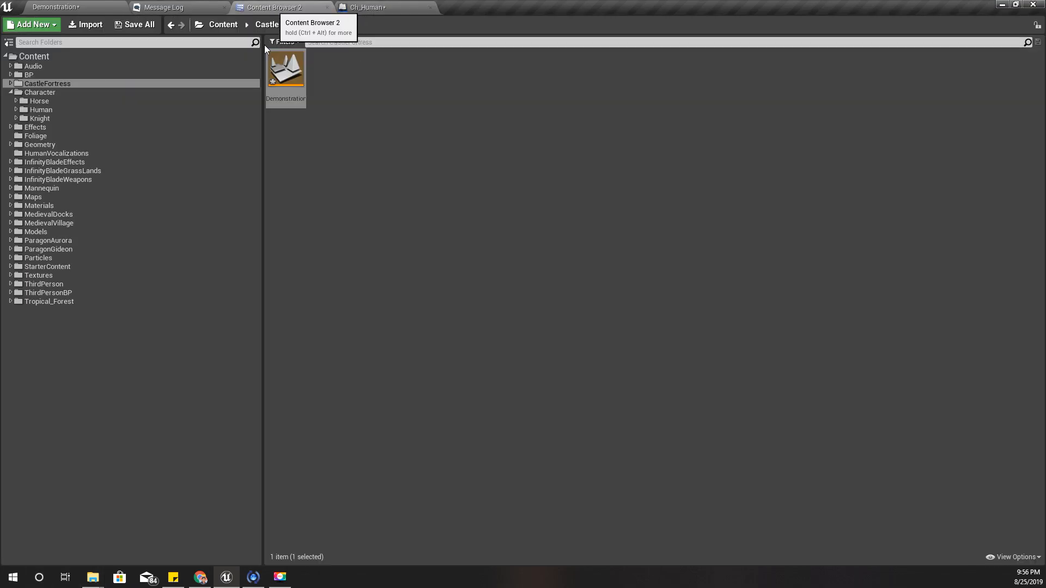
{"action": "left_click", "coordinate": [29, 74]}
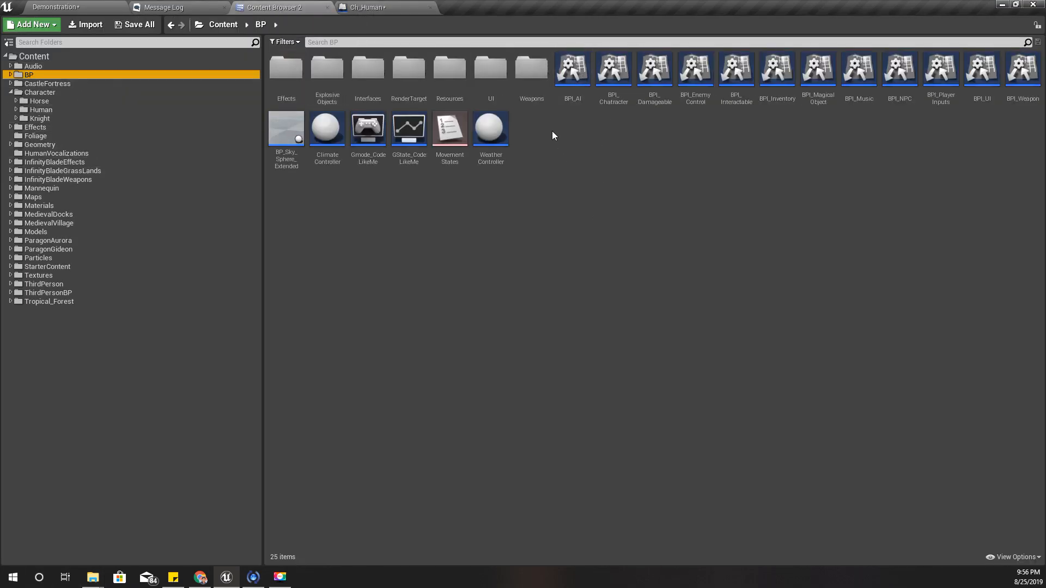
{"action": "left_click", "coordinate": [450, 126]}
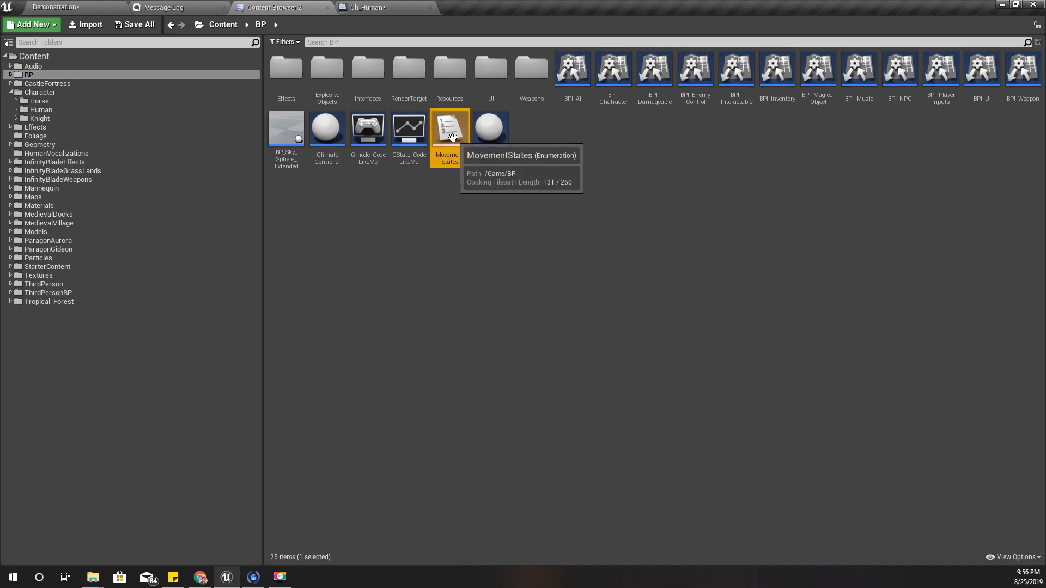
{"action": "double_click", "coordinate": [448, 127]}
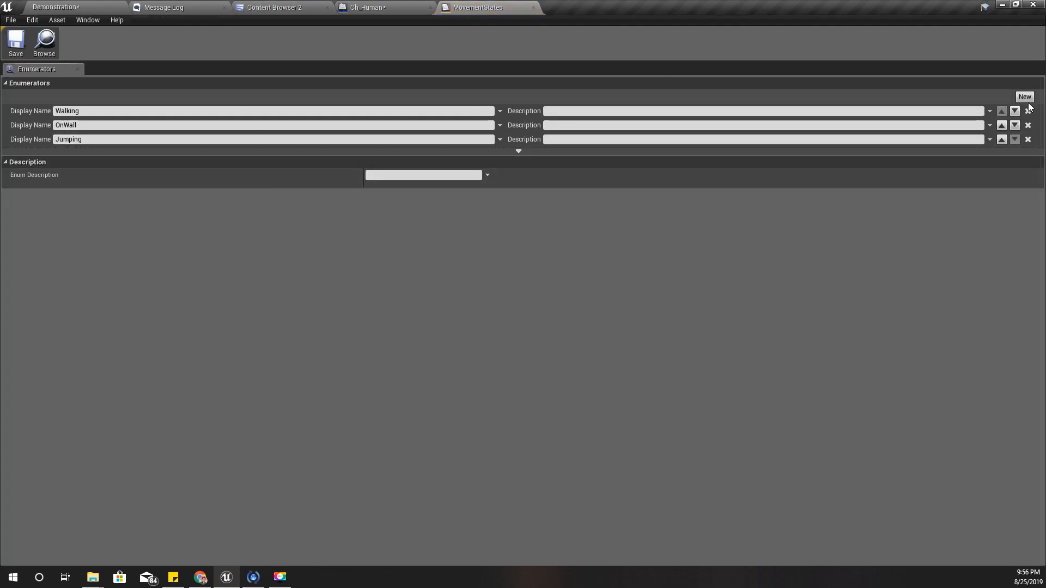
{"action": "left_click", "coordinate": [1024, 97]}
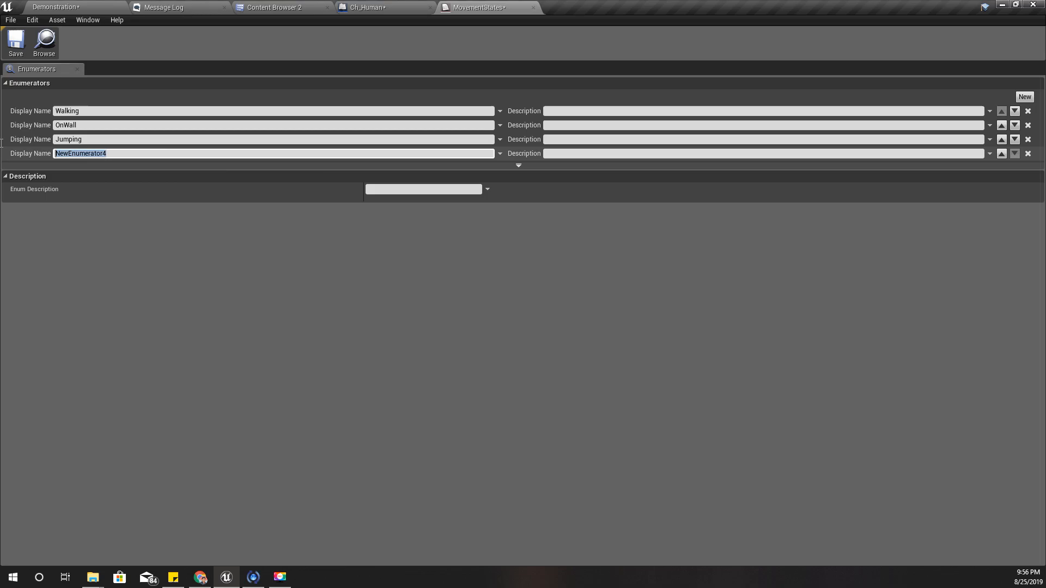
{"action": "type", "text": "Falling"}
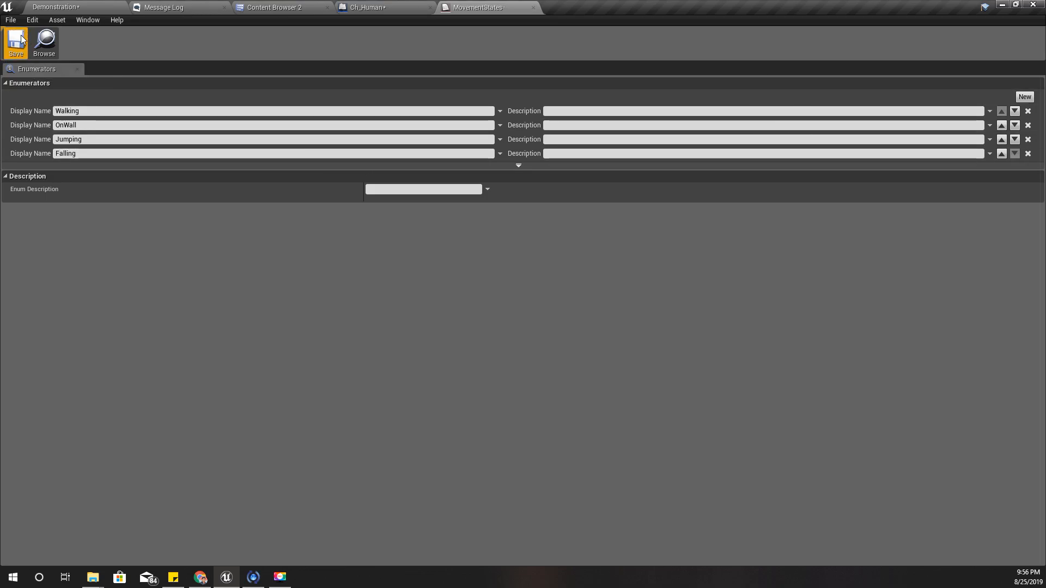
{"action": "left_click", "coordinate": [363, 8]}
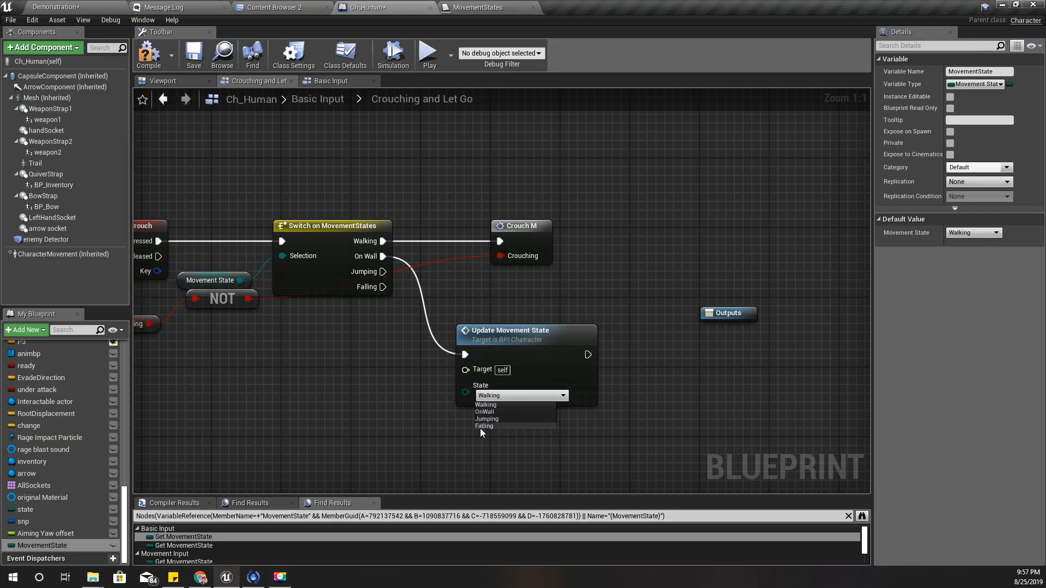
- Set the On Wall Update Movement State to Falling and dock the graph back
{"action": "left_click", "coordinate": [484, 425]}
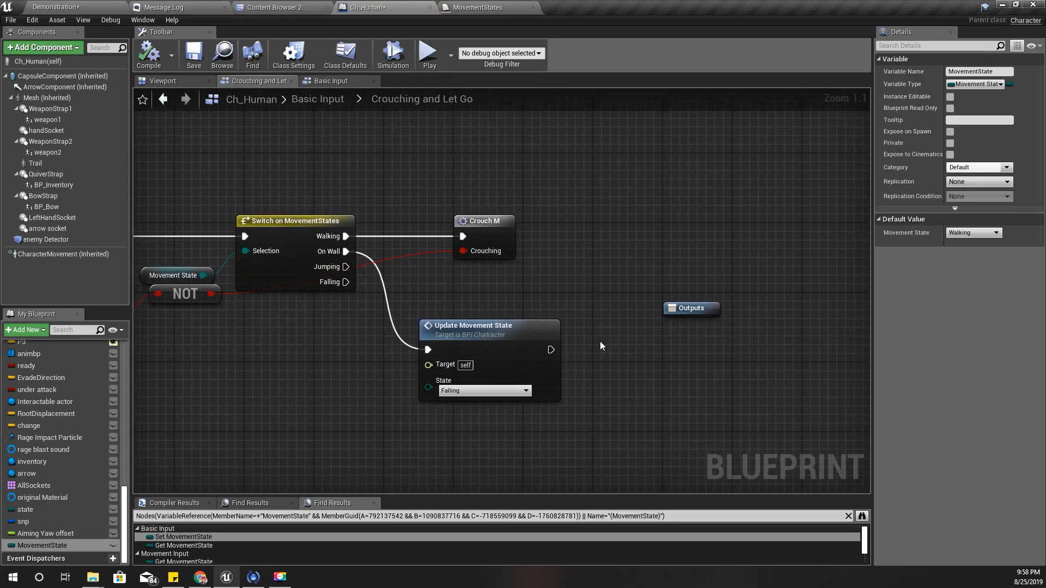
{"action": "left_click", "coordinate": [330, 81]}
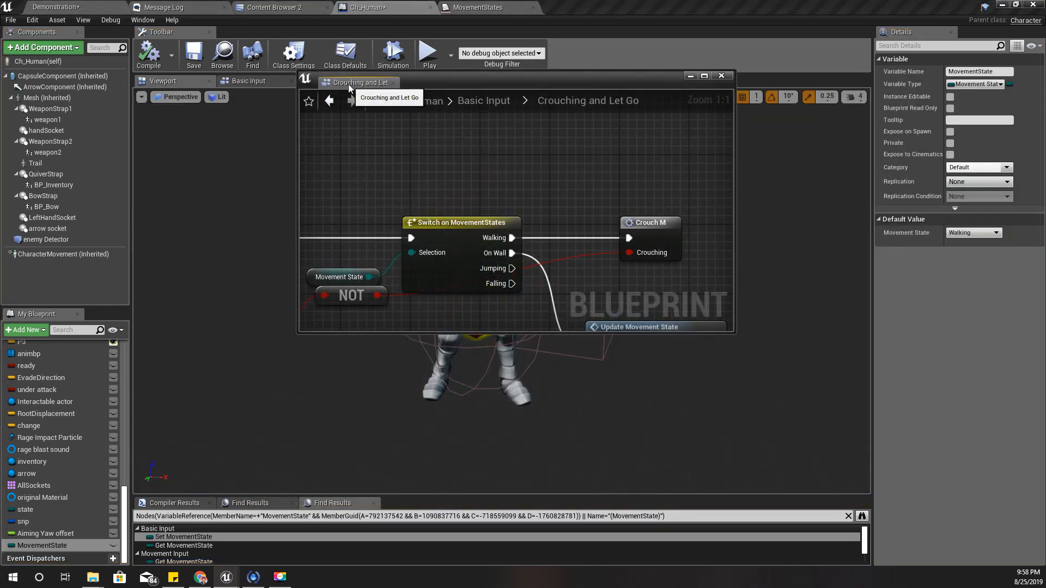
{"action": "left_click", "coordinate": [702, 75]}
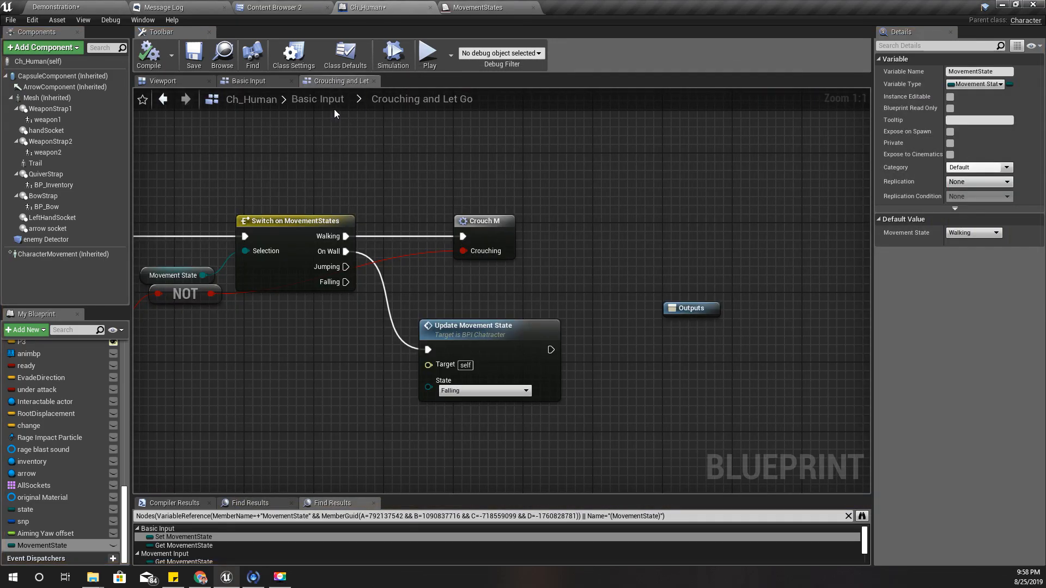
{"action": "scroll", "scroll_direction": "down", "scroll_amount": 3}
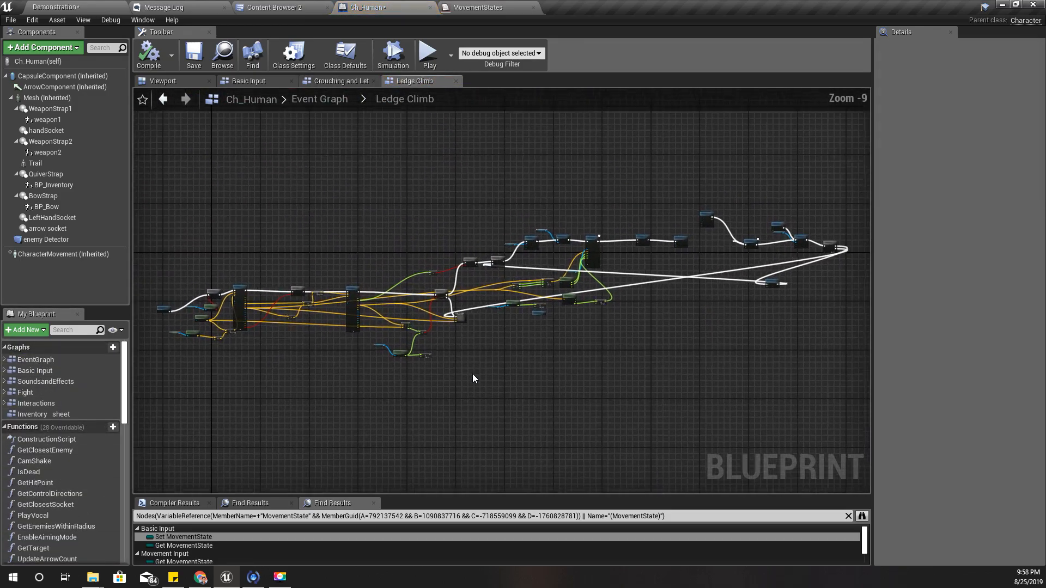
- In Ledge Climb, select the Is Falling check nodes and the Inputs node
{"action": "scroll", "scroll_direction": "up", "scroll_amount": 3}
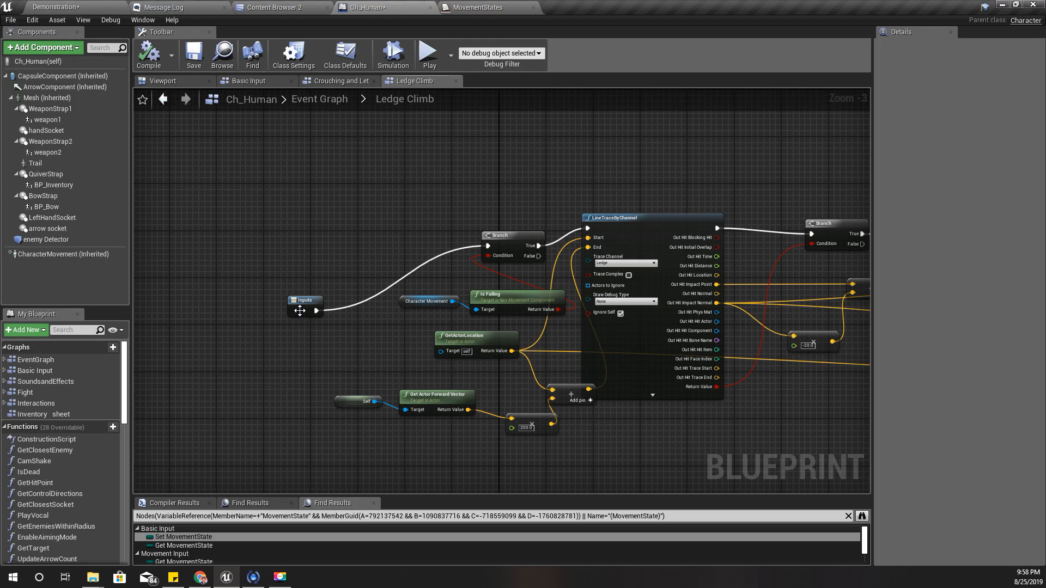
{"action": "left_click", "coordinate": [305, 235]}
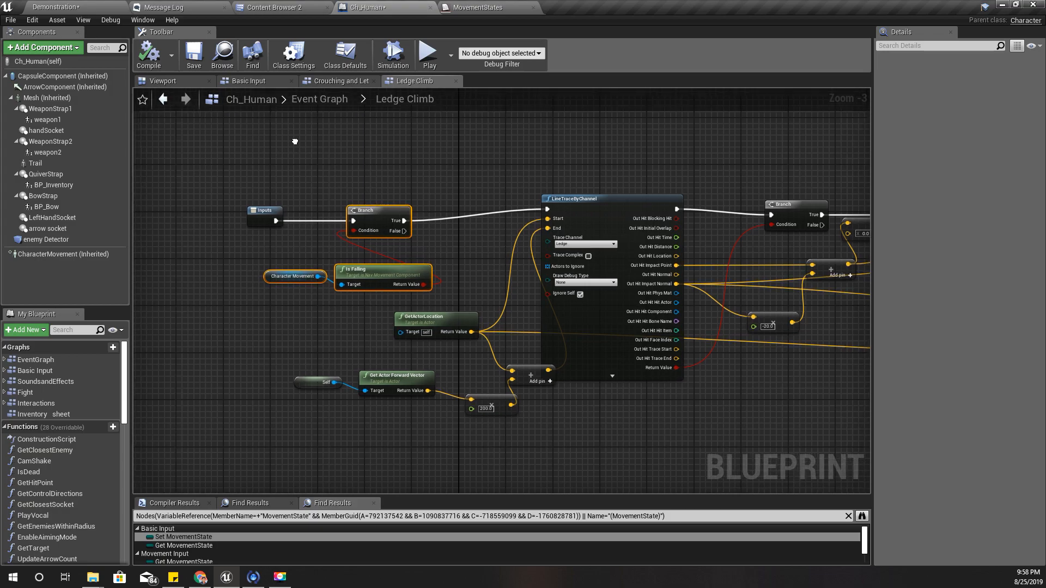
{"action": "left_click", "coordinate": [264, 211]}
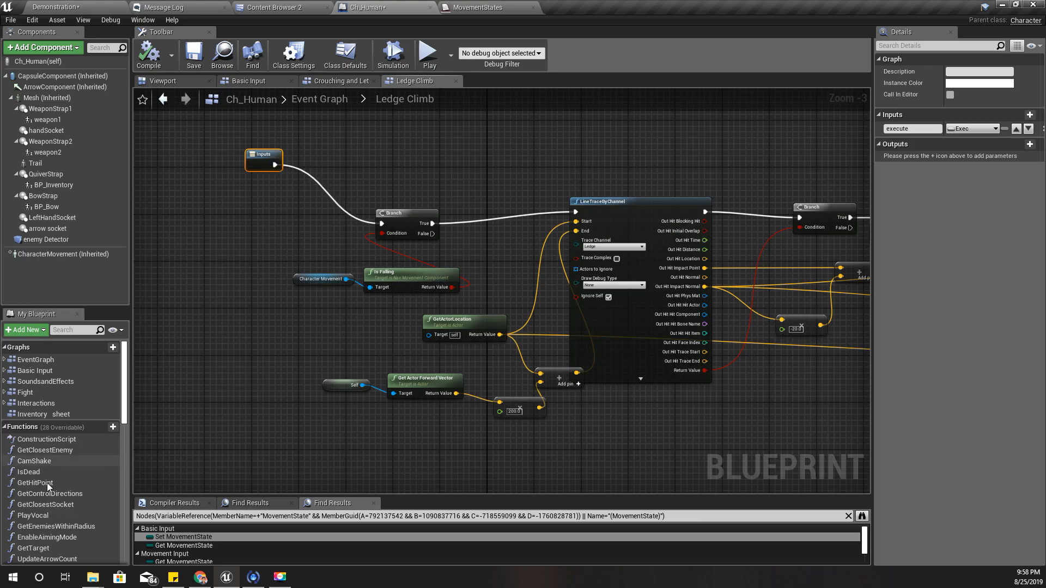
{"action": "mouse_move", "coordinate": [135, 406]}
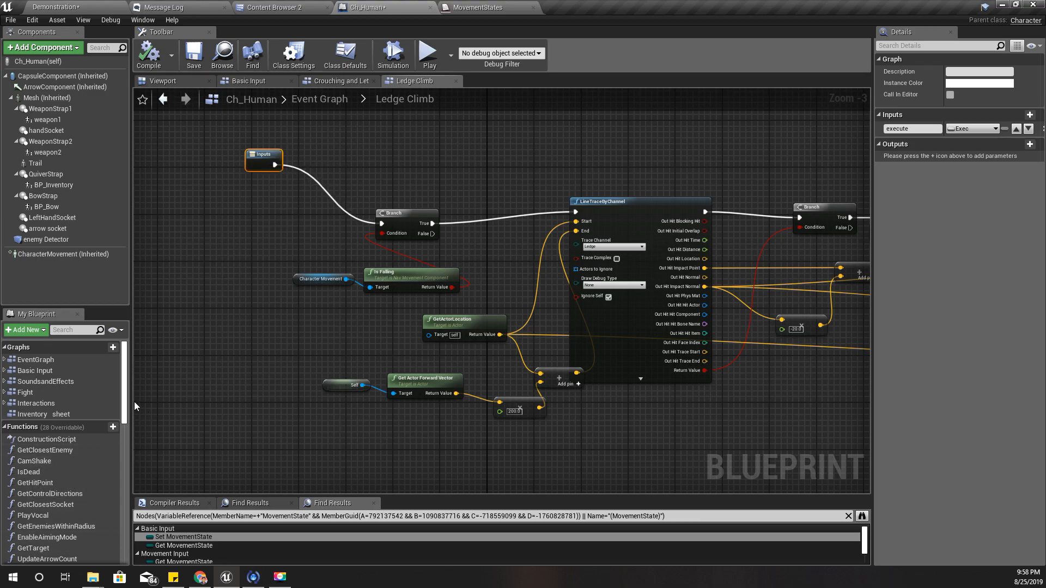
- Add a MovementState switch after Inputs whose Jumping output drives LineTraceByChannel
{"action": "scroll", "scroll_direction": "down", "scroll_amount": 3}
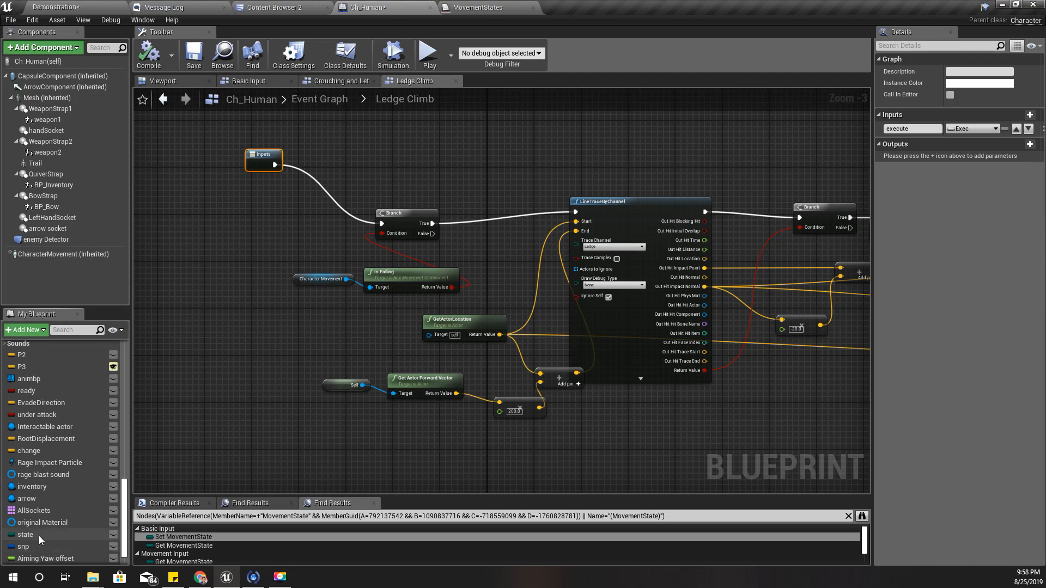
{"action": "left_click", "coordinate": [42, 545]}
{"action": "type", "text": "swit"}
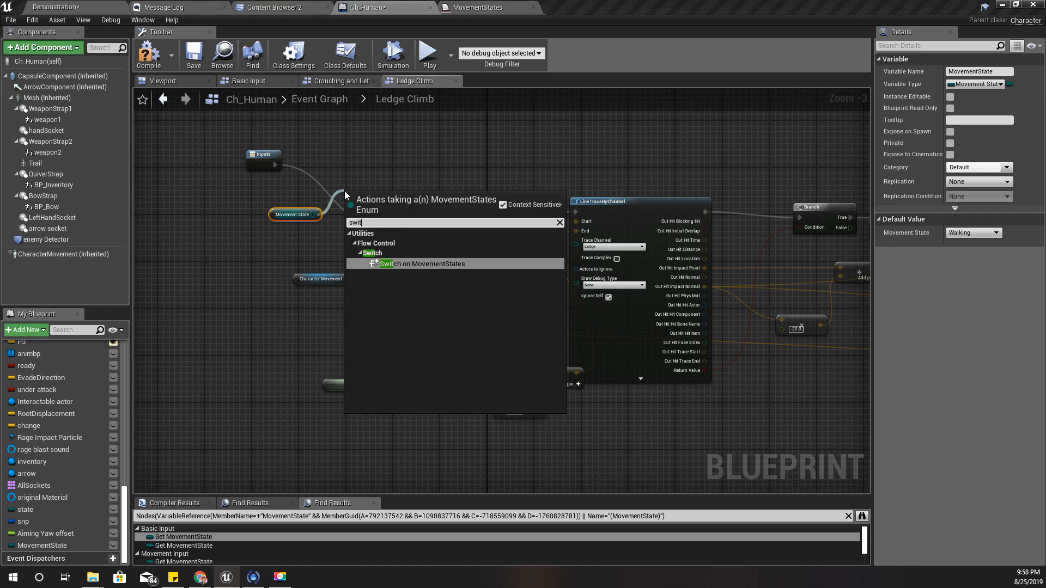
{"action": "left_click", "coordinate": [422, 264]}
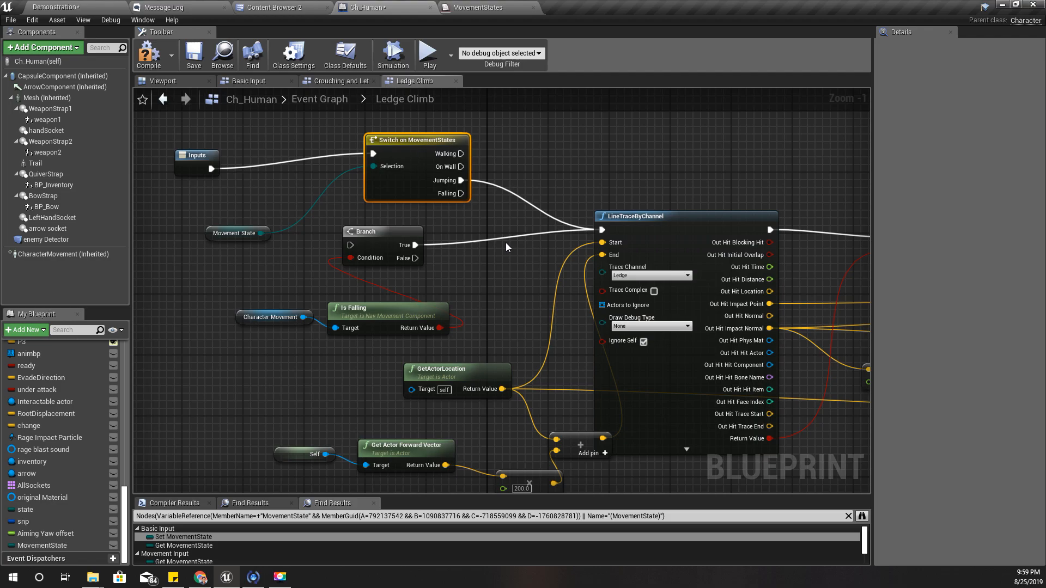
{"action": "mouse_move", "coordinate": [148, 54]}
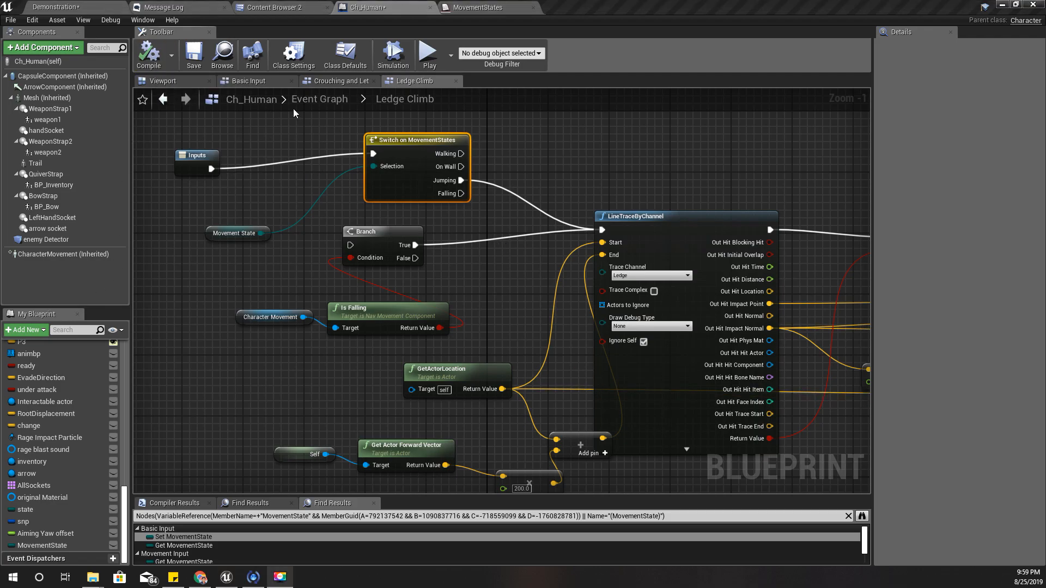
{"action": "left_click", "coordinate": [248, 80]}
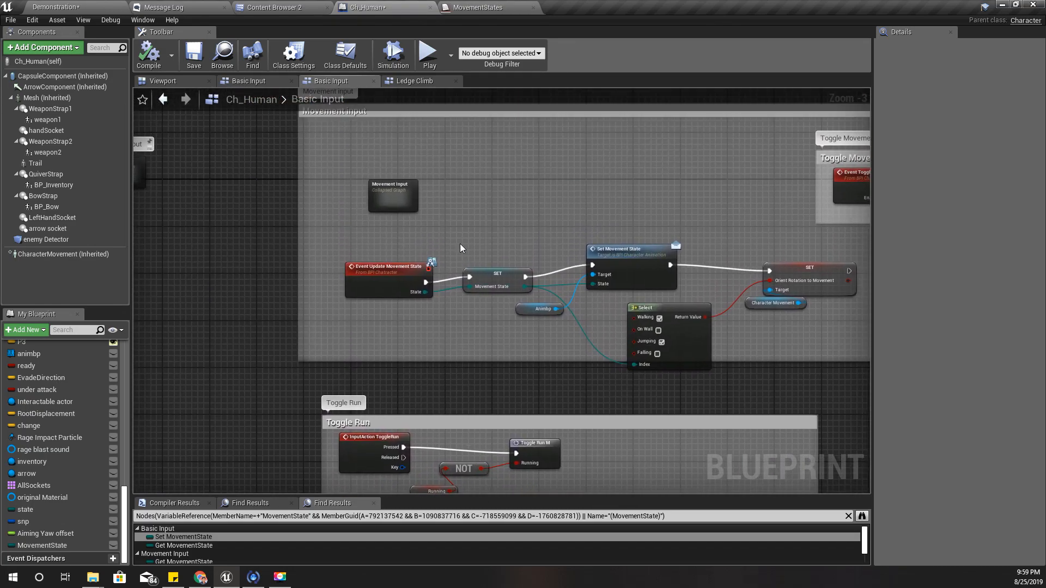
- Search 'jump' in Find Results and open the Jump Dodge collapsed graph
{"action": "scroll", "scroll_direction": "down", "scroll_amount": 3}
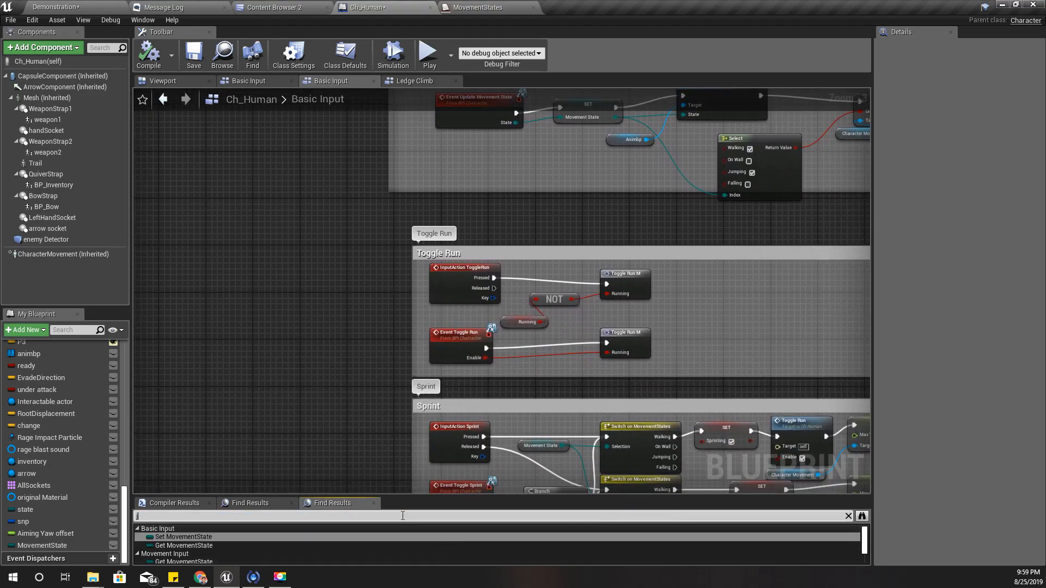
{"action": "type", "text": "jump"}
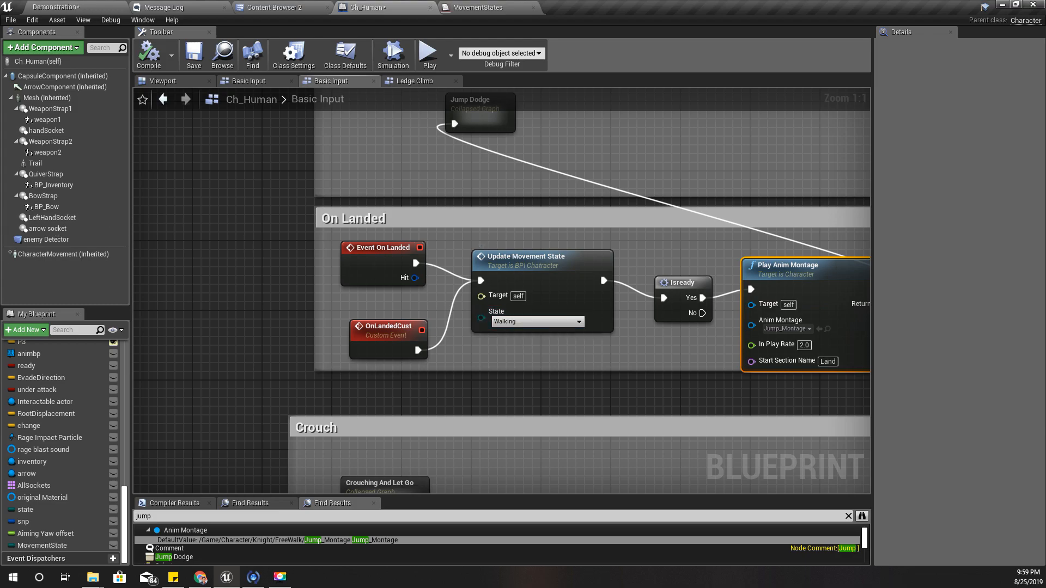
{"action": "double_click", "coordinate": [478, 112]}
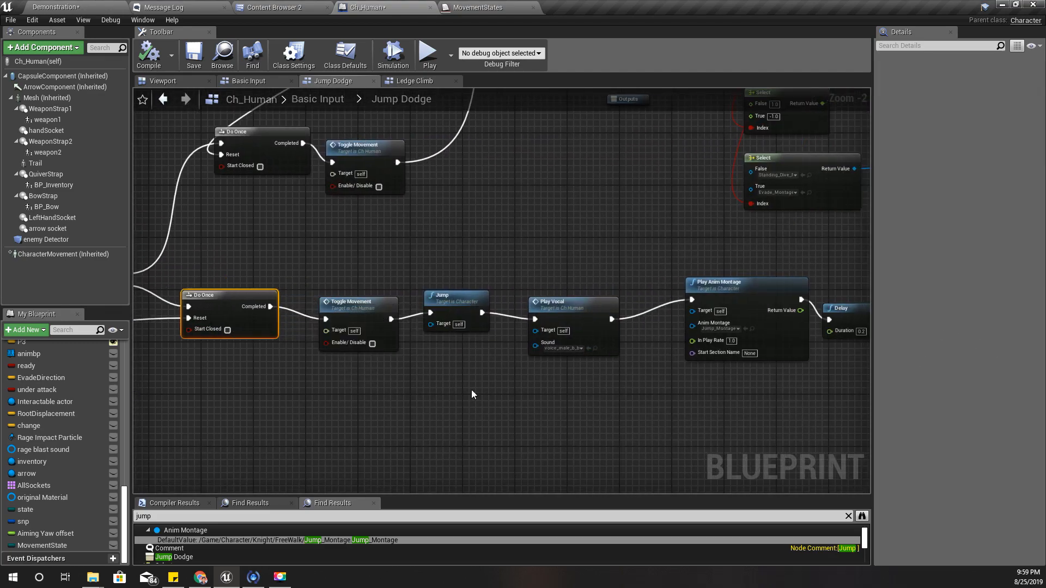
{"action": "scroll", "scroll_direction": "up", "scroll_amount": 3}
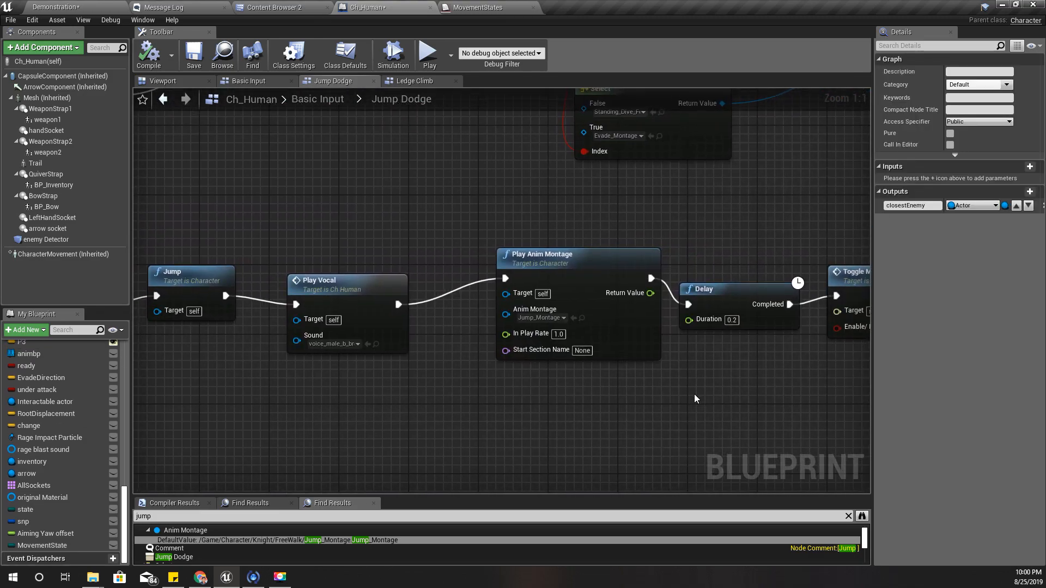
{"action": "scroll", "scroll_direction": "down", "scroll_amount": 3}
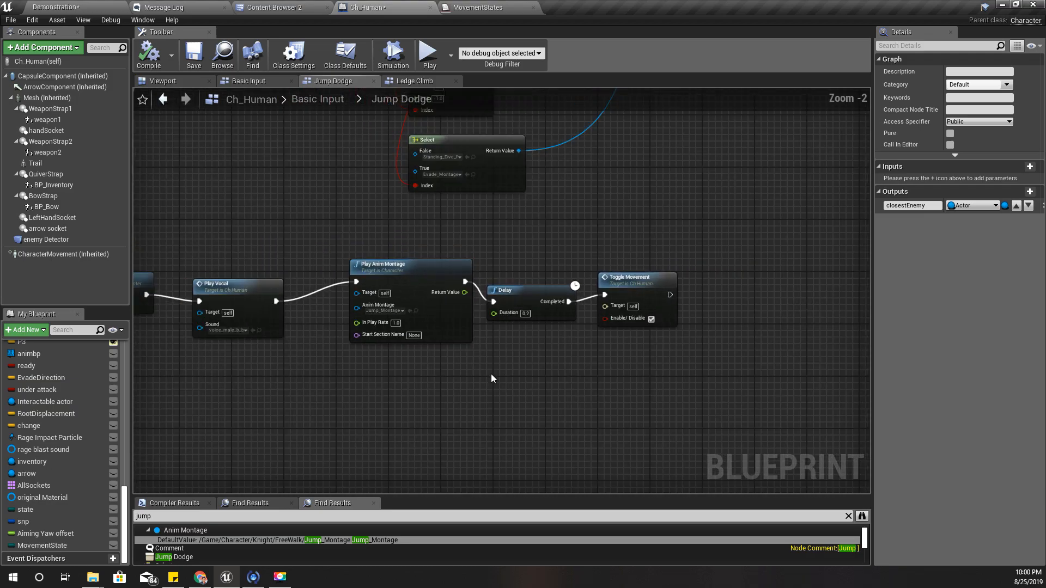
{"action": "scroll", "scroll_direction": "down", "scroll_amount": 3}
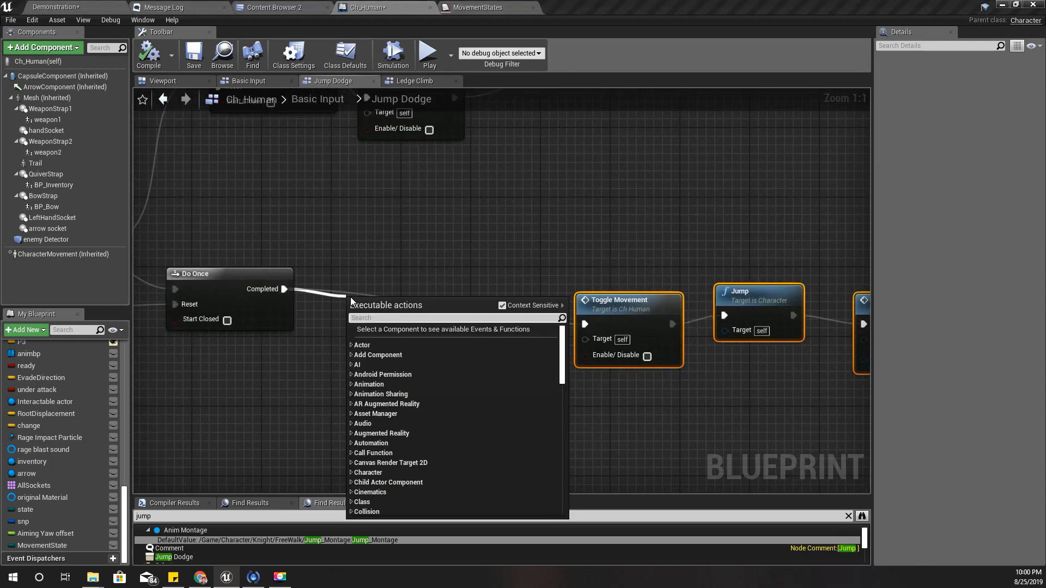
- Place an Update Movement State call between Do Once and Toggle Movement
{"action": "type", "text": "movement m"}
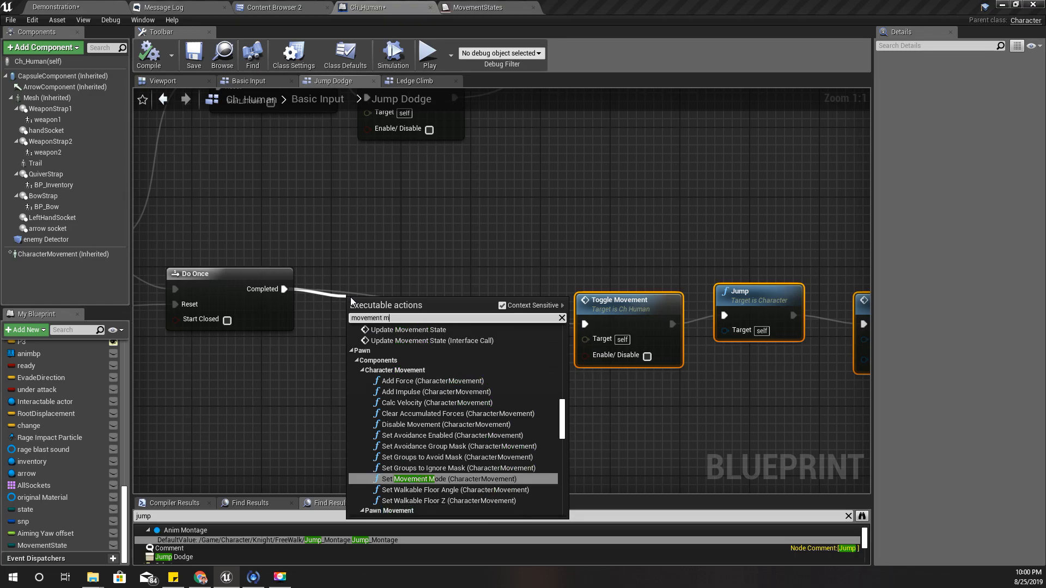
{"action": "type", "text": "ode"}
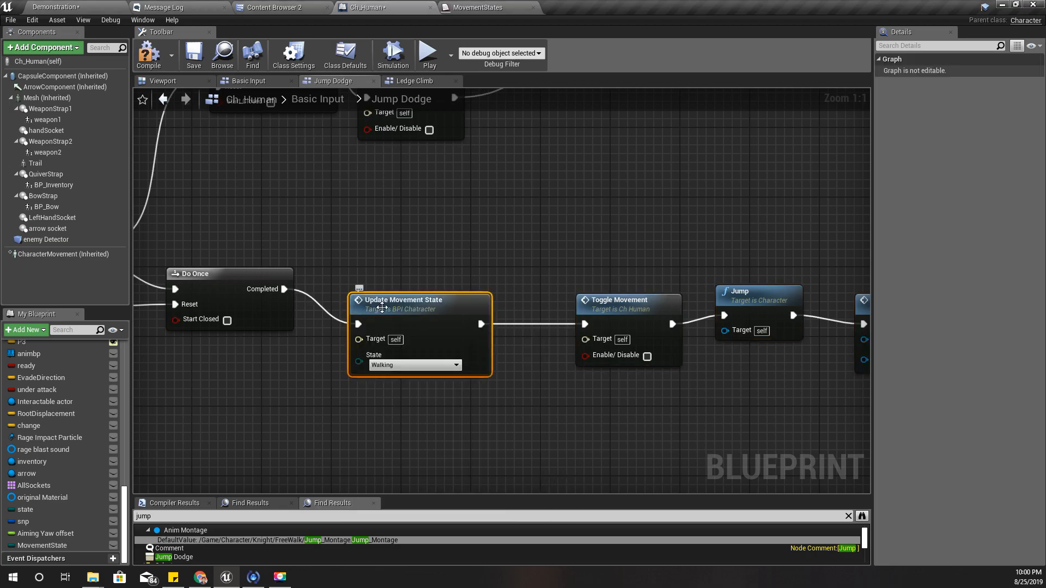
{"action": "mouse_move", "coordinate": [383, 394]}
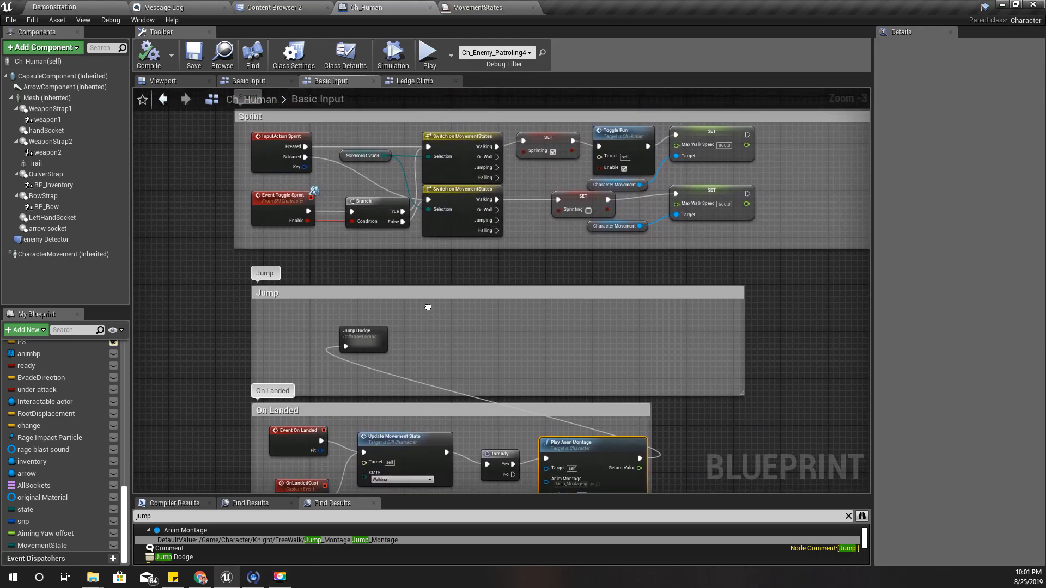
{"action": "mouse_move", "coordinate": [413, 81]}
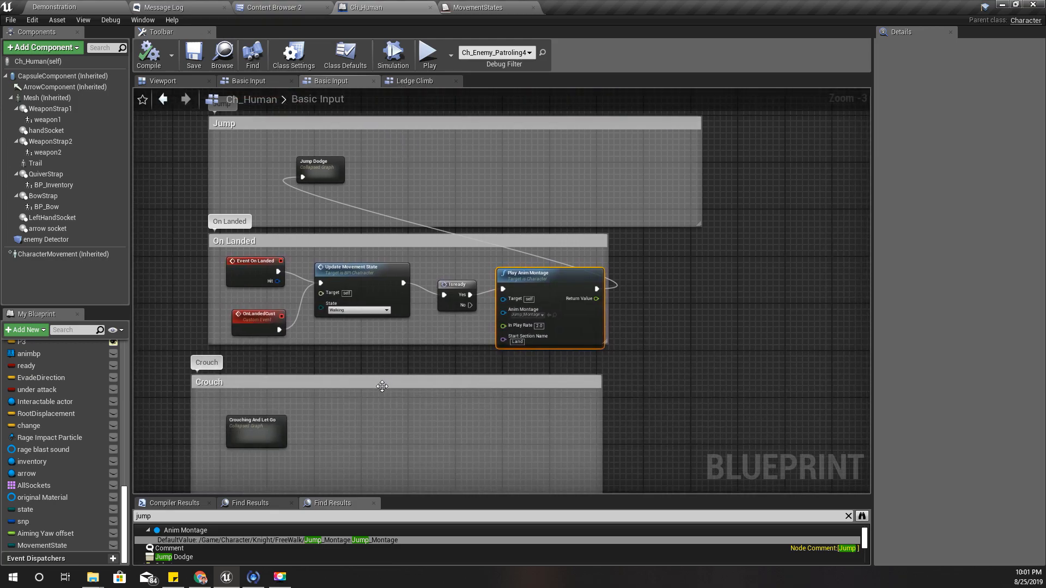
- In Crouching And Let Go, add Set Movement Mode set to Falling after Update Movement State
{"action": "double_click", "coordinate": [255, 430]}
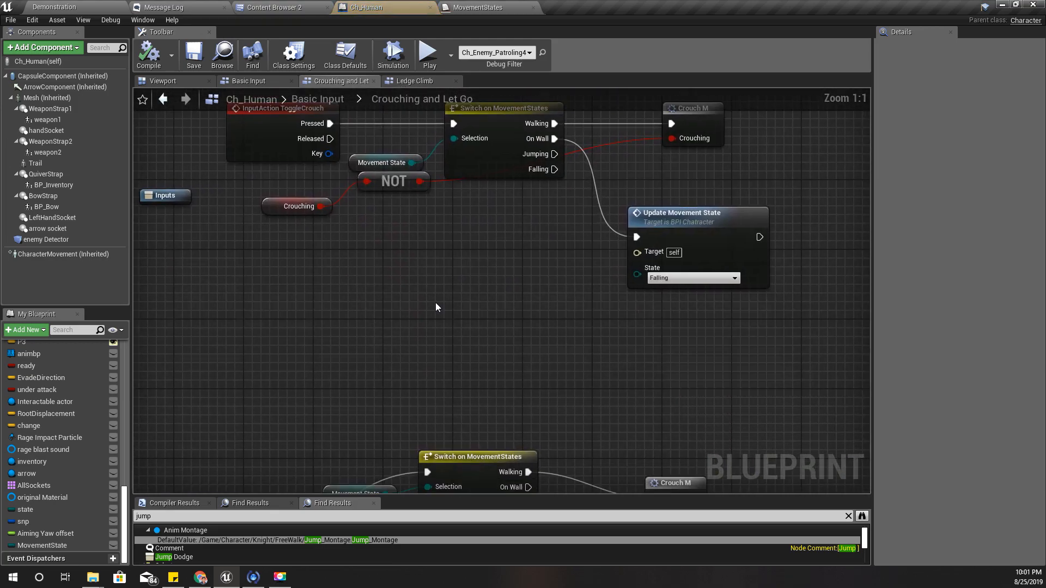
{"action": "left_click", "coordinate": [642, 201]}
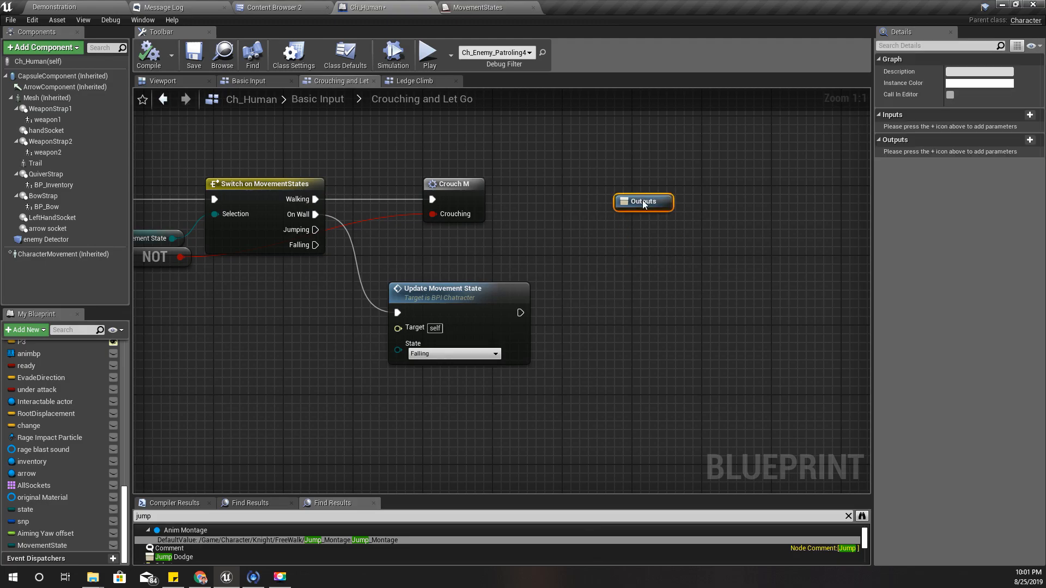
{"action": "left_click", "coordinate": [64, 255]}
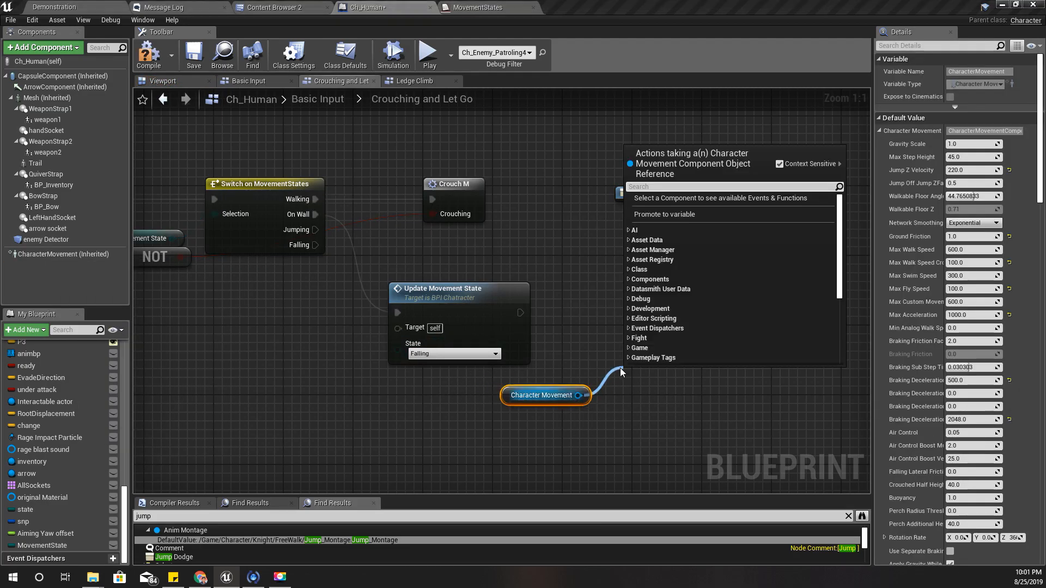
{"action": "type", "text": "set movemen"}
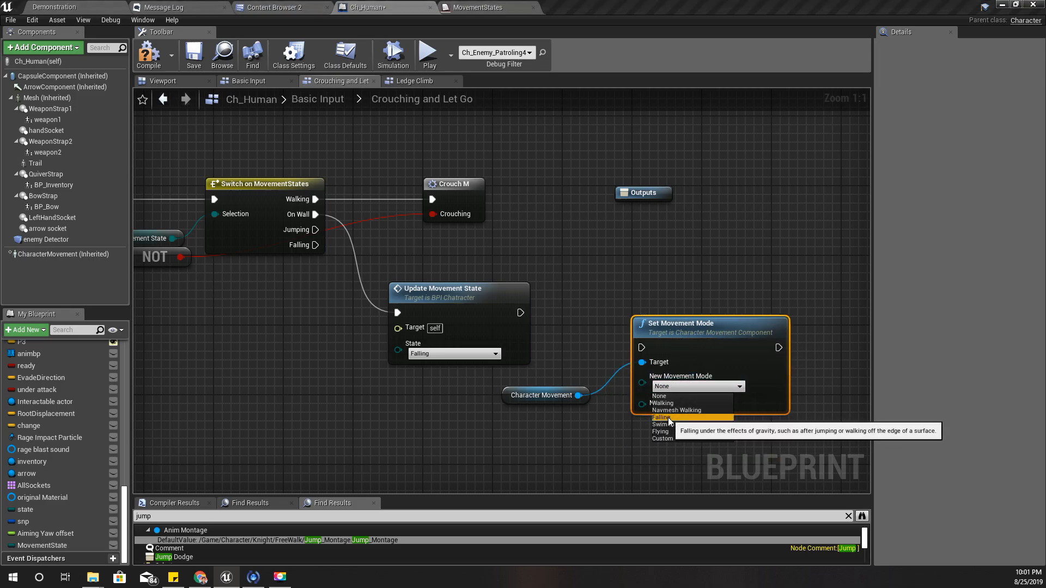
{"action": "left_click", "coordinate": [660, 417]}
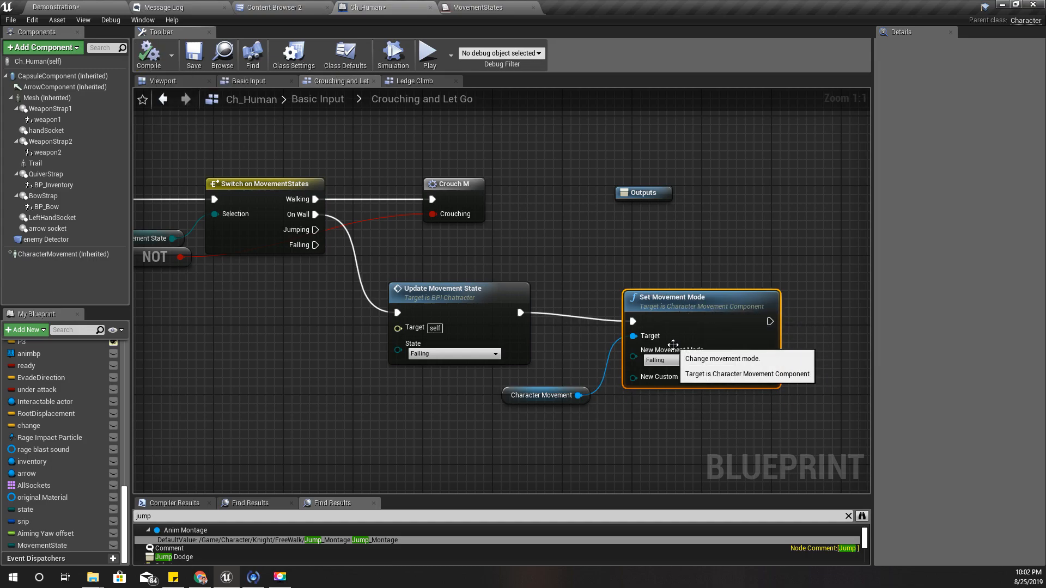
{"action": "mouse_move", "coordinate": [610, 299]}
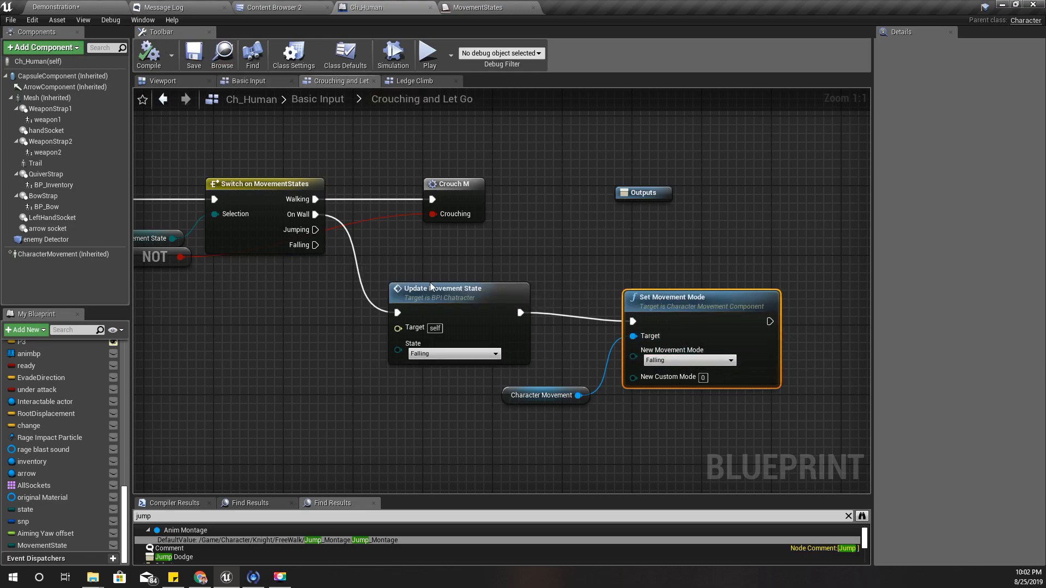
{"action": "left_click", "coordinate": [442, 288]}
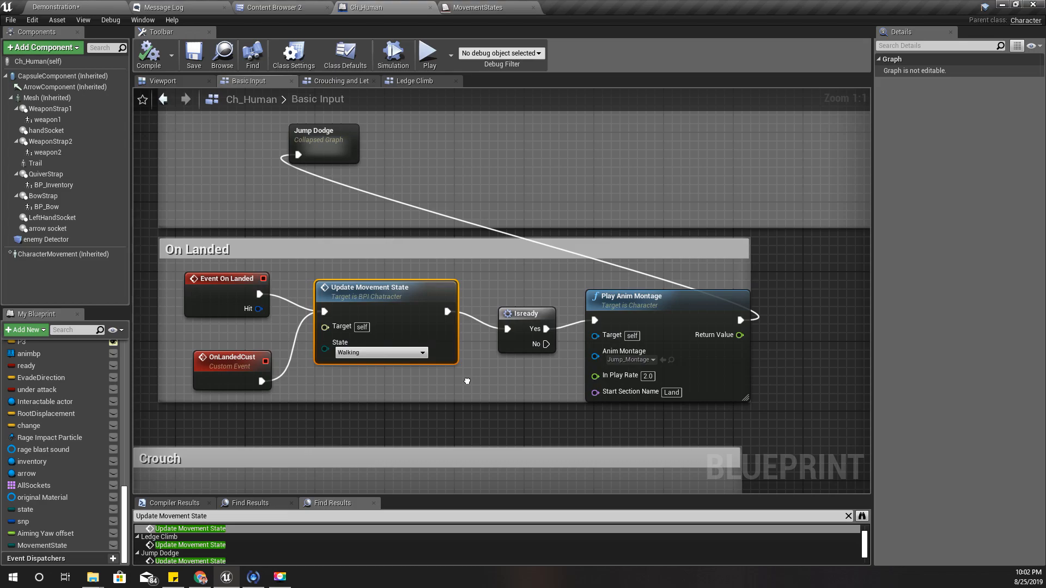
{"action": "mouse_move", "coordinate": [374, 397]}
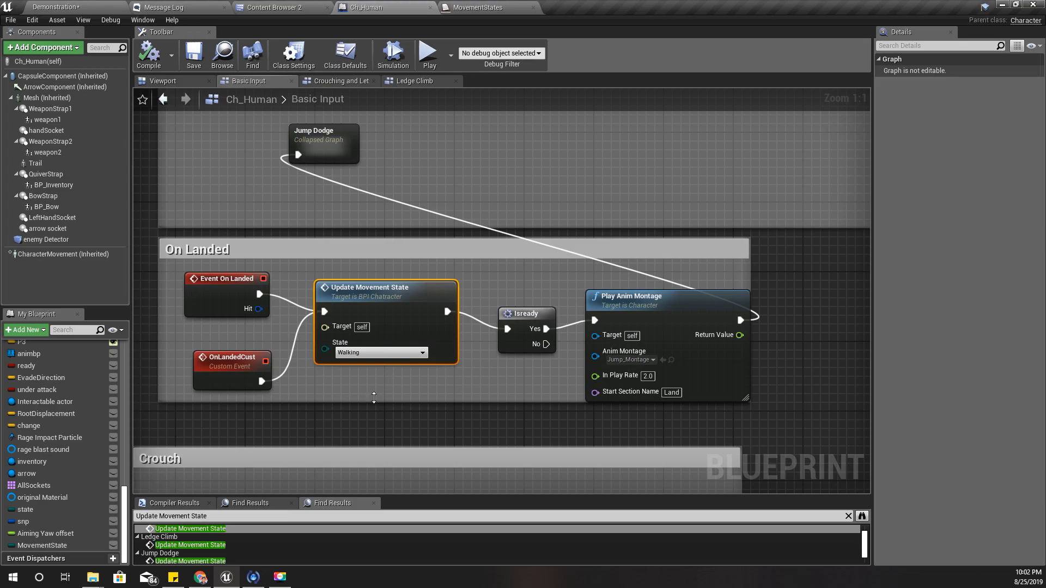
- Scroll the Update Movement State find results, then switch to the running game window
{"action": "scroll", "scroll_direction": "down", "scroll_amount": 3}
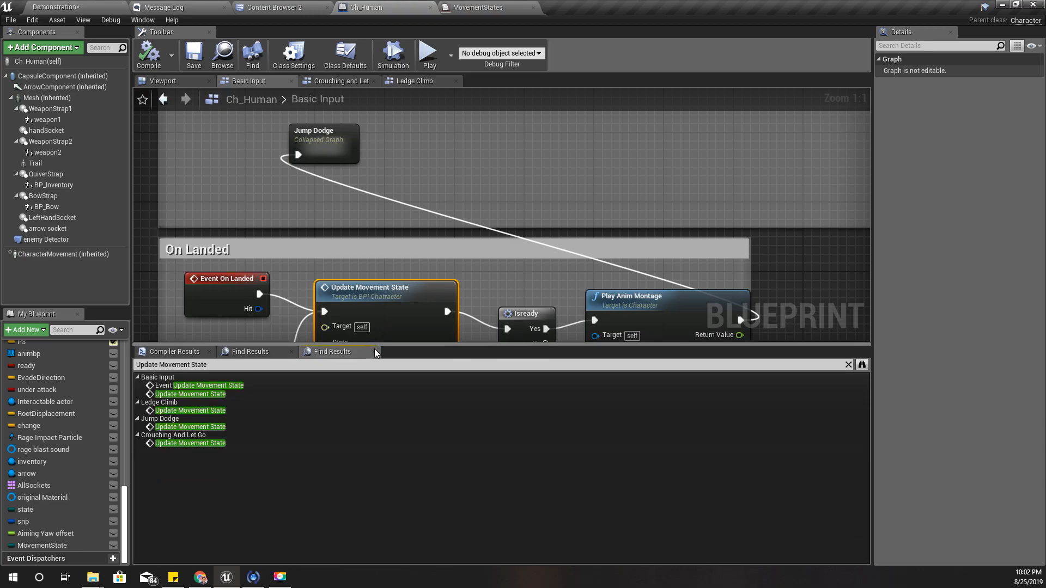
{"action": "mouse_move", "coordinate": [202, 386]}
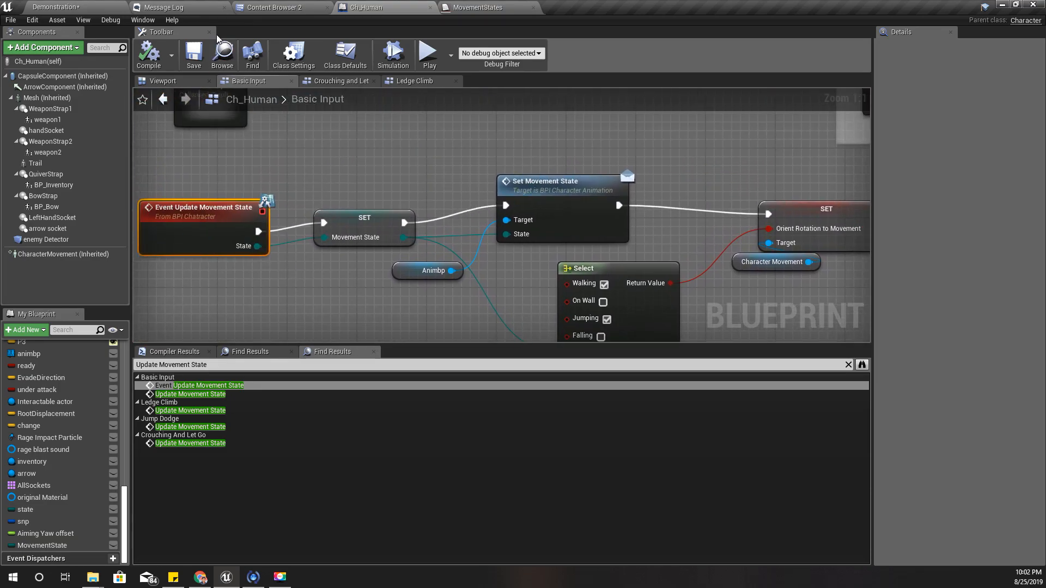
{"action": "left_click", "coordinate": [56, 7]}
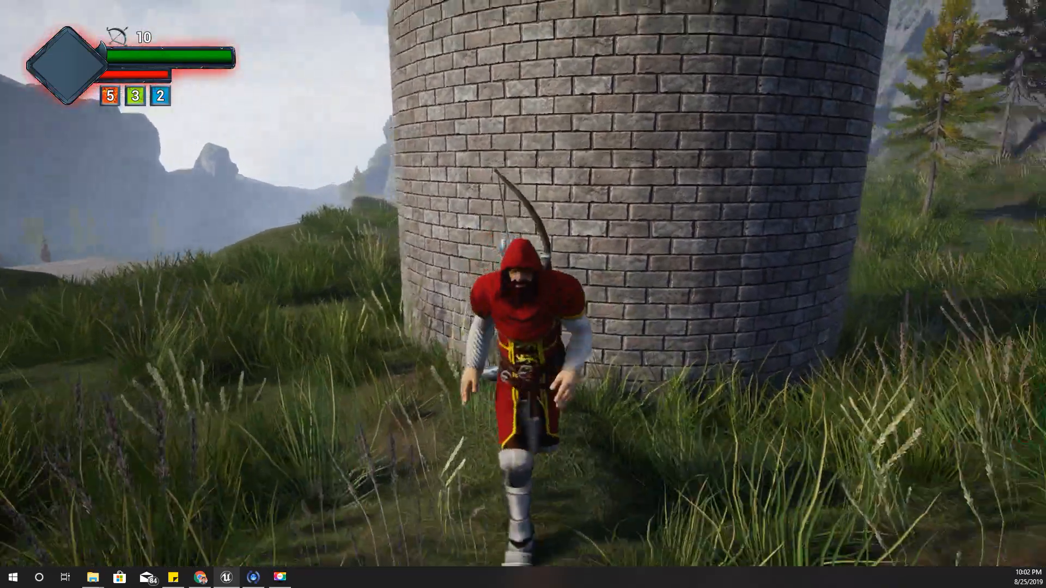
{"action": "mouse_move", "coordinate": [523, 294]}
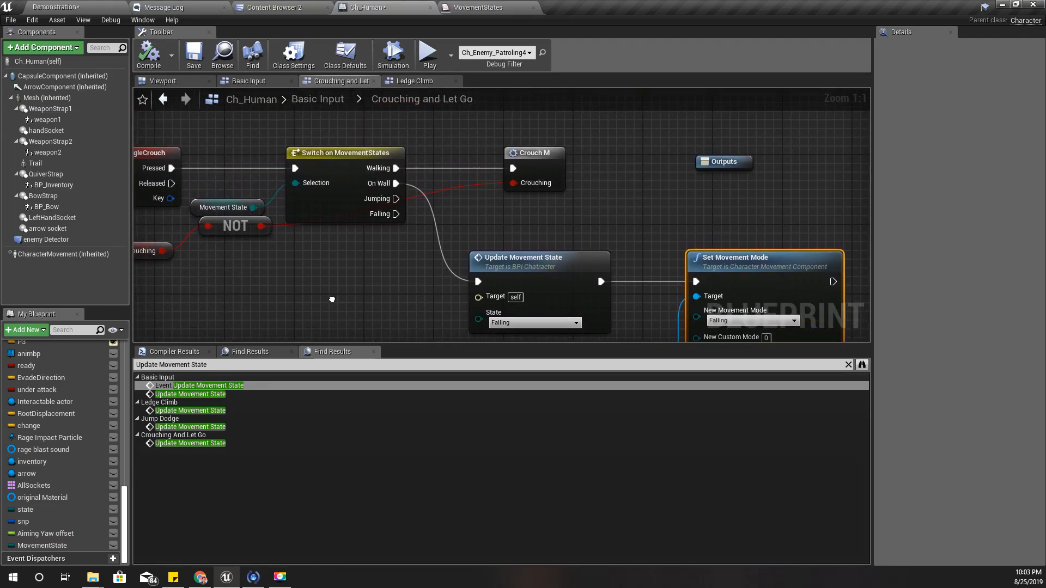
- Switch to the Ledge Climb graph showing Update Movement State set to On Wall
{"action": "left_click", "coordinate": [413, 81]}
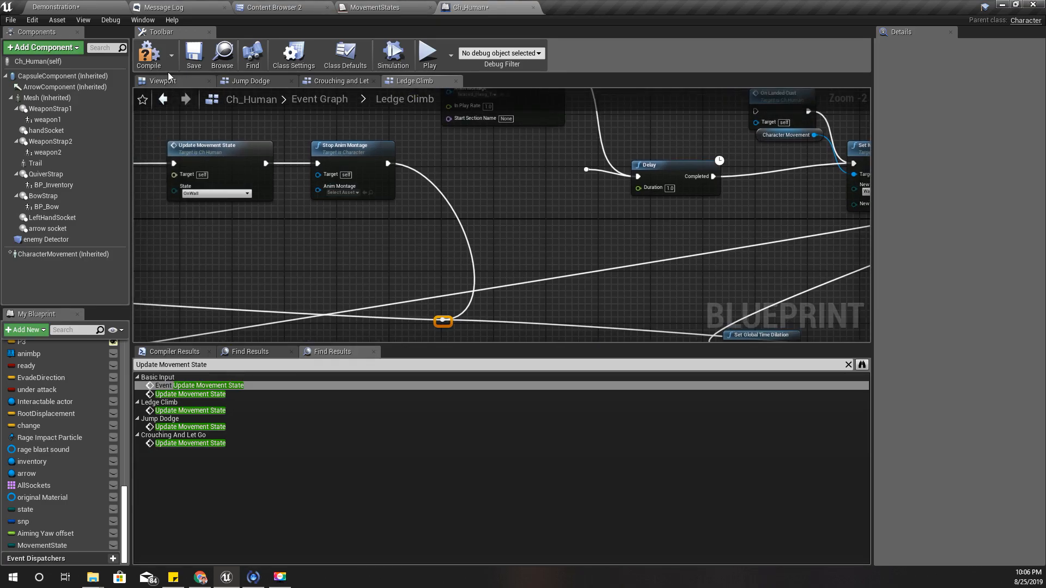
{"action": "mouse_move", "coordinate": [87, 5]}
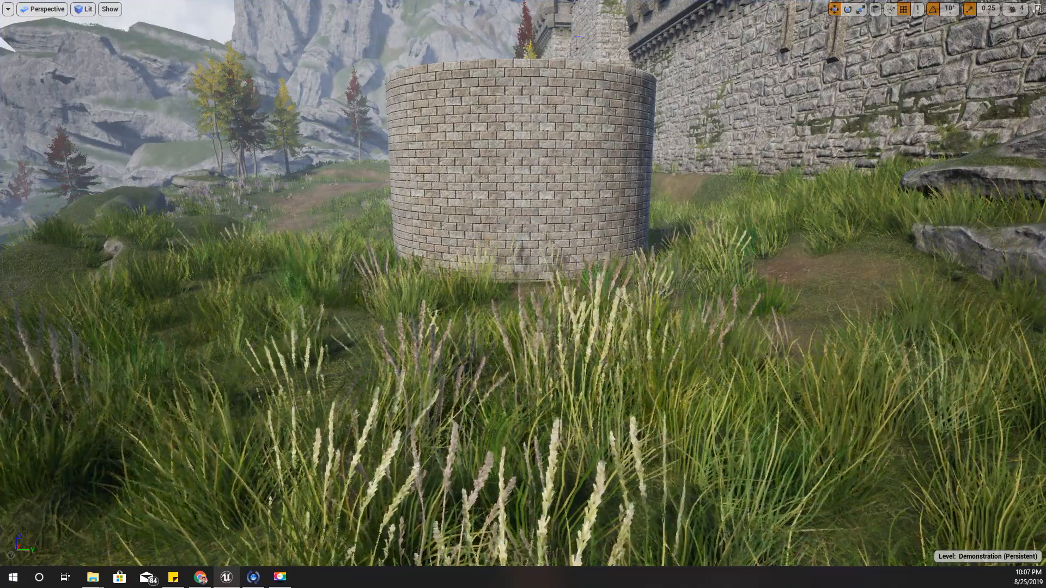
- Scroll through CodeLikeMe's Patreon posts and tiers, ending back at the top banner
{"action": "left_click", "coordinate": [199, 577]}
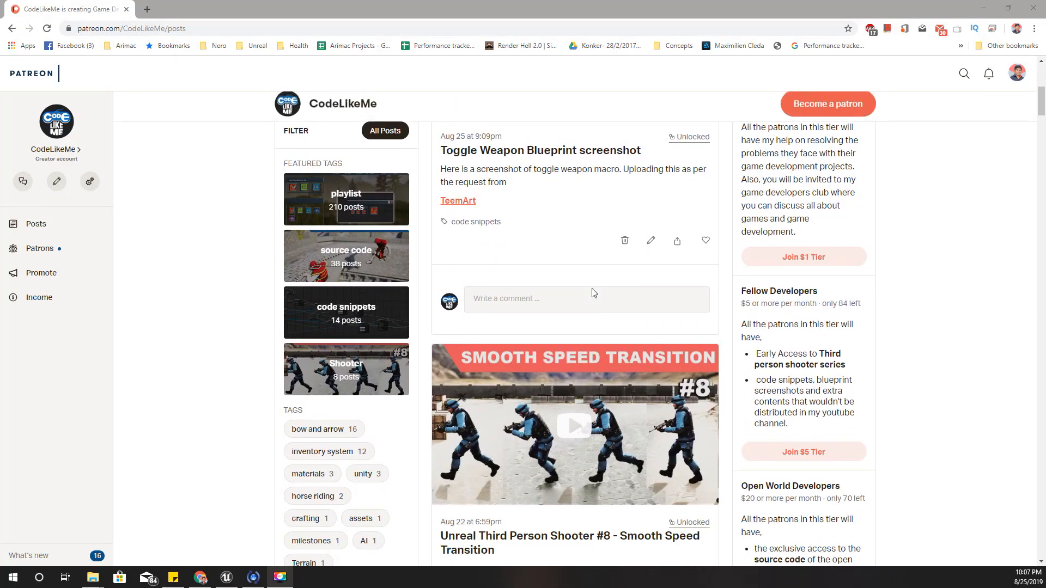
{"action": "scroll", "scroll_direction": "up", "scroll_amount": 3}
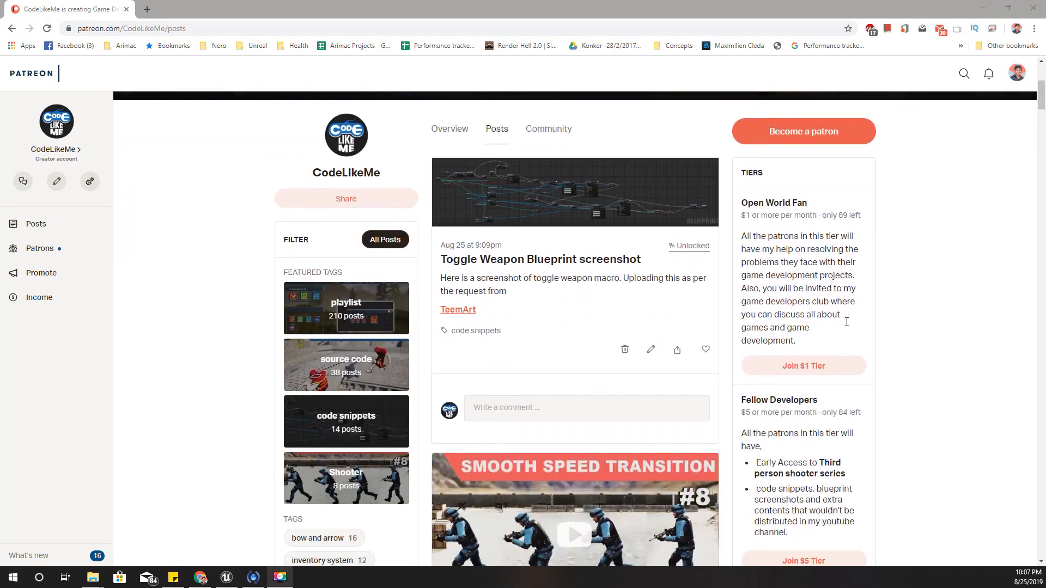
{"action": "scroll", "scroll_direction": "down", "scroll_amount": 3}
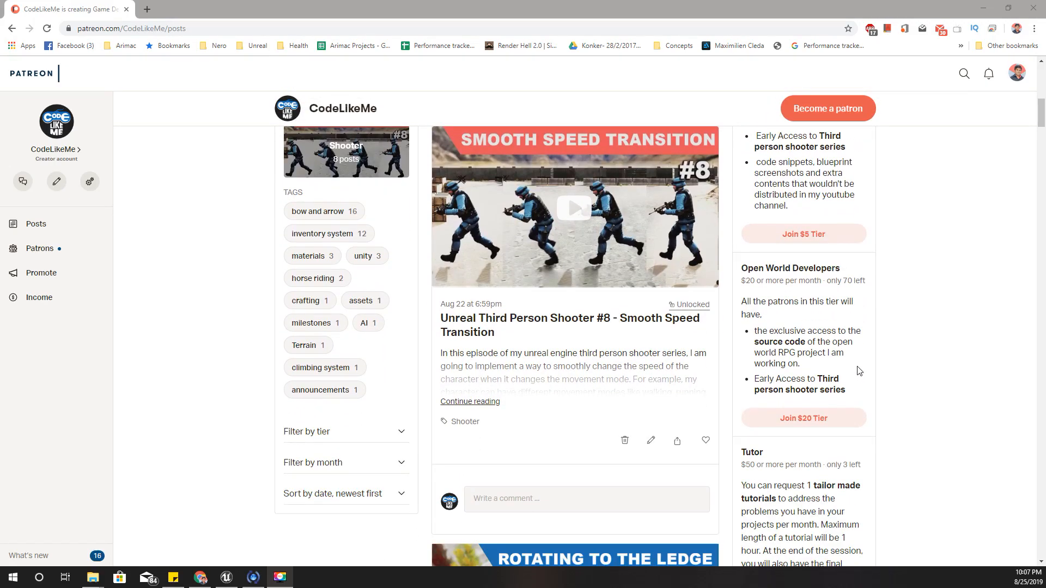
{"action": "scroll", "scroll_direction": "down", "scroll_amount": 3}
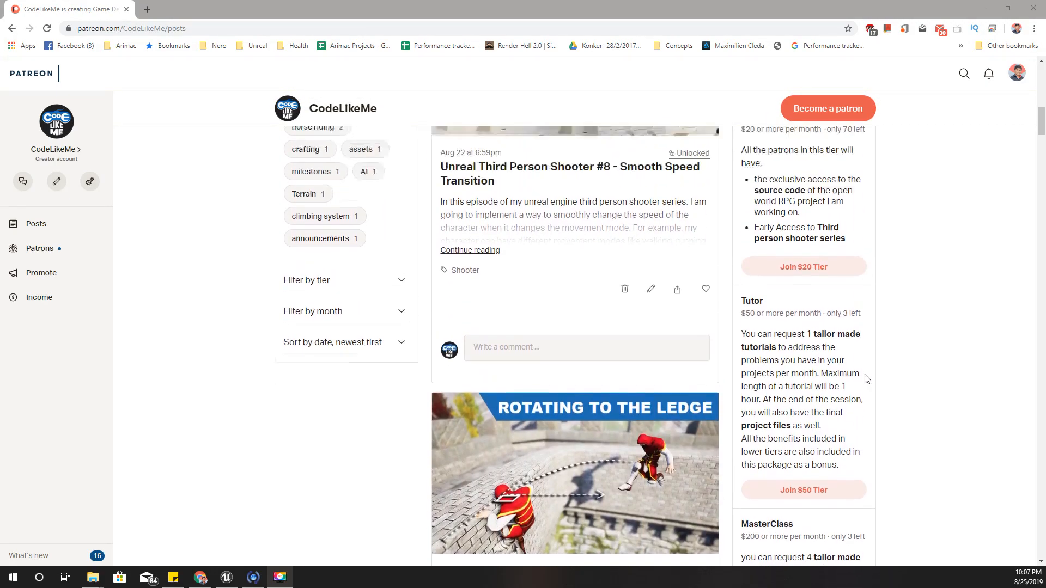
{"action": "scroll", "scroll_direction": "up", "scroll_amount": 3}
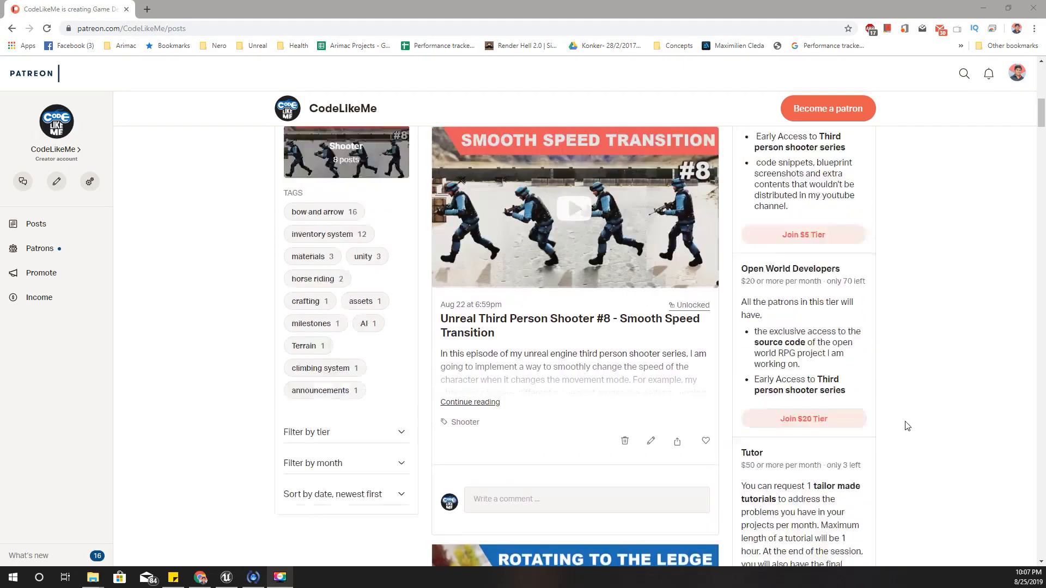
{"action": "scroll", "scroll_direction": "up", "scroll_amount": 3}
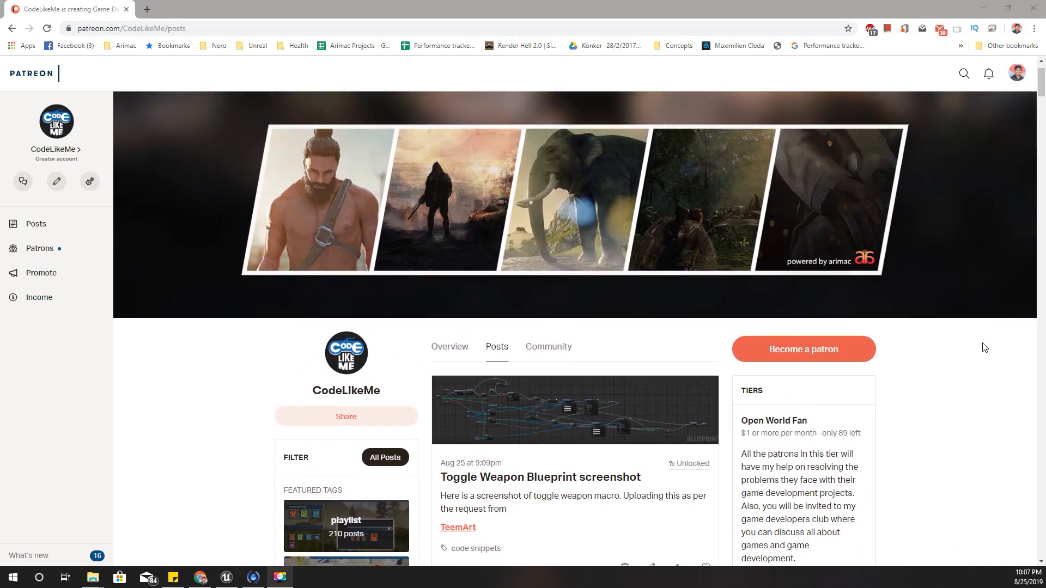
{"action": "mouse_move", "coordinate": [970, 342]}
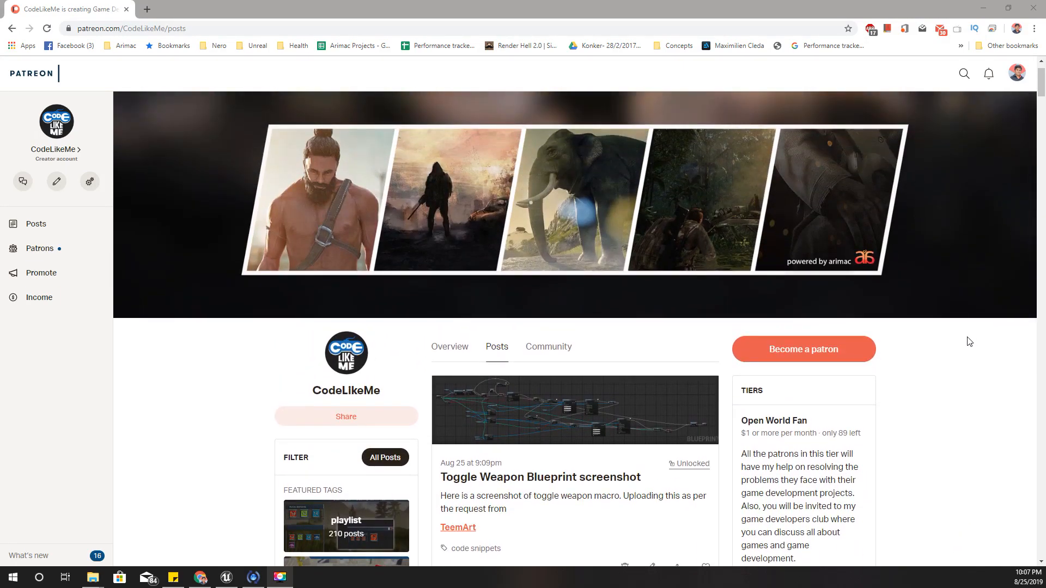